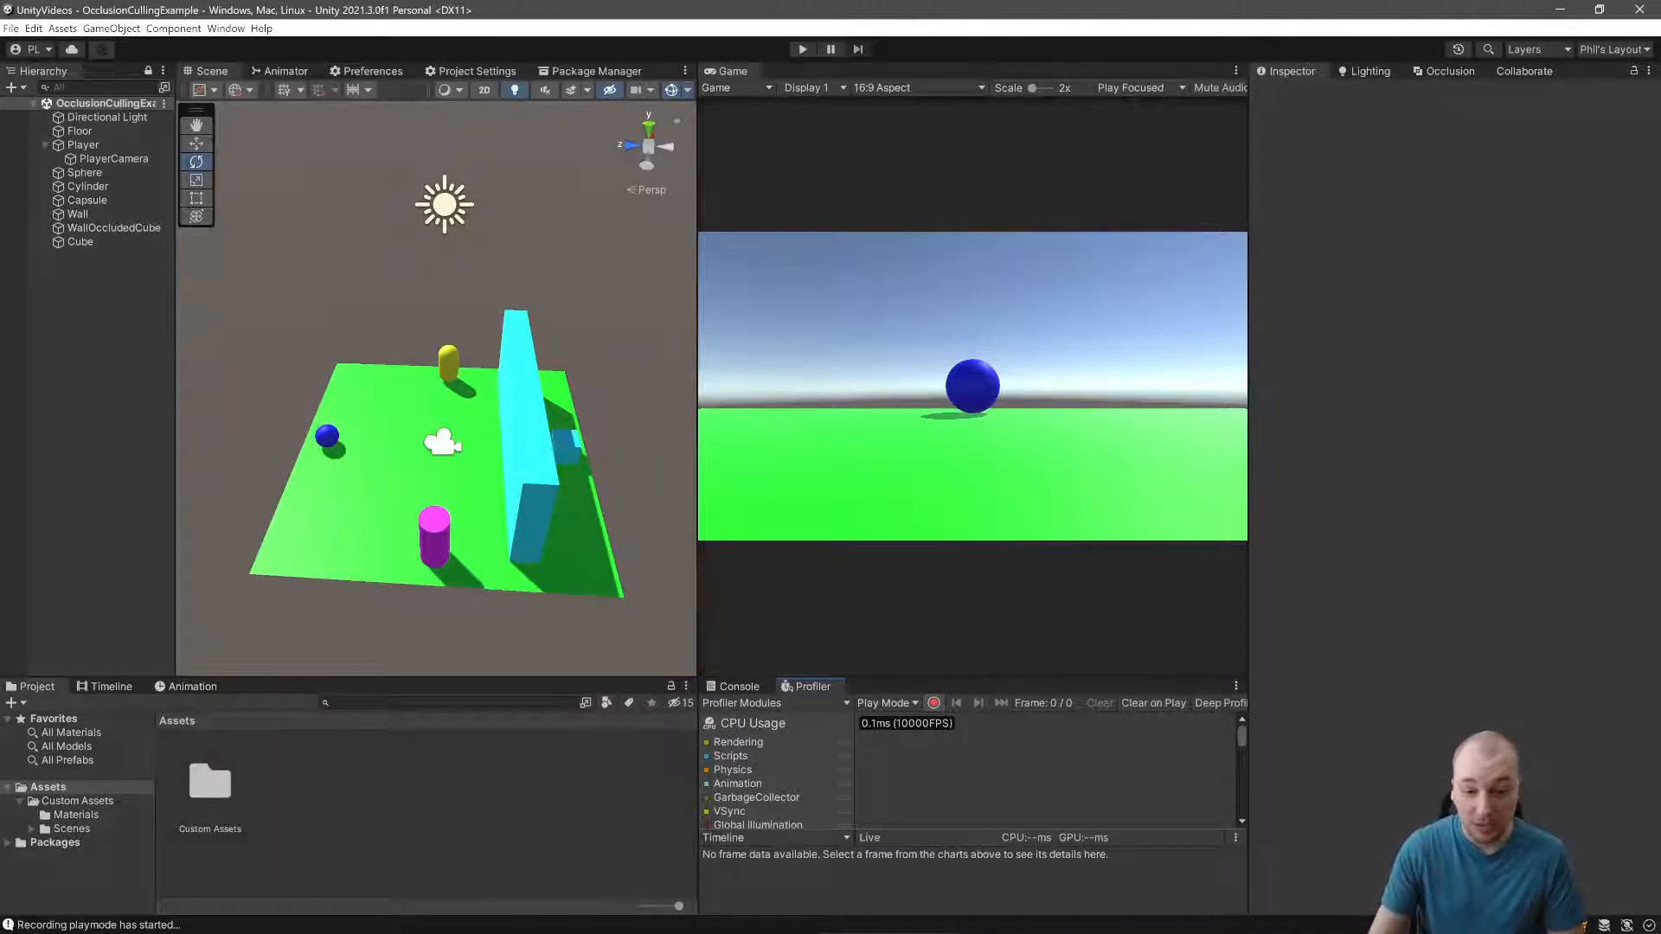
# Step: Show the Console log, then inspect the PlayerCamera's settings and deselect it
pyautogui.click(737, 686)
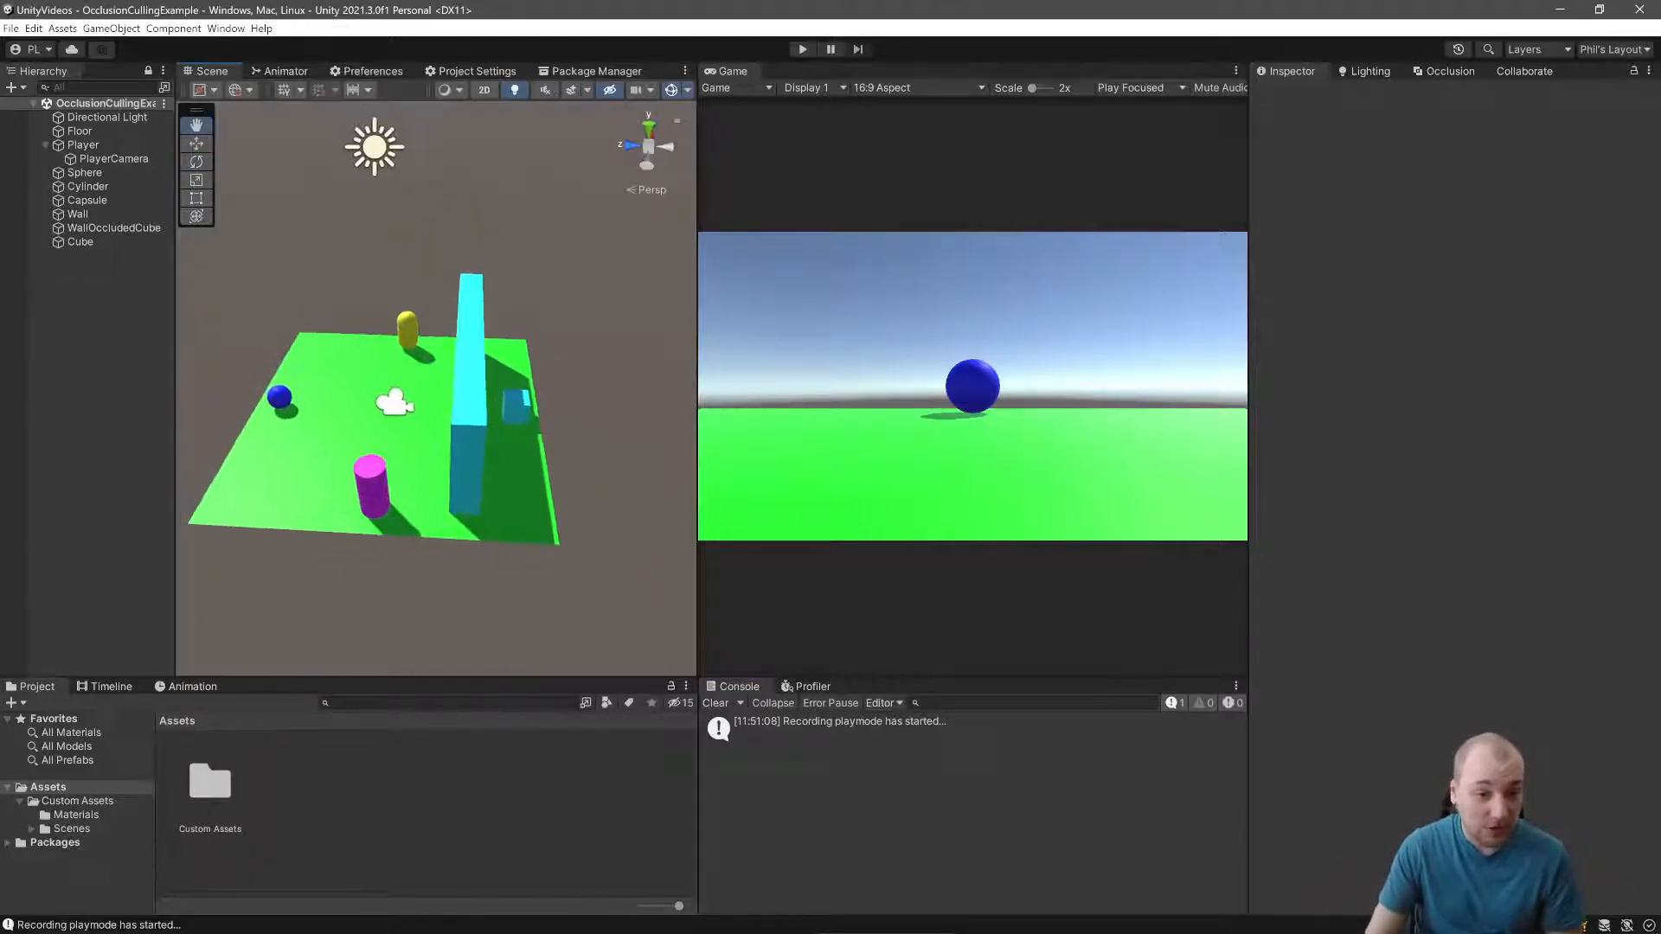
pyautogui.click(113, 158)
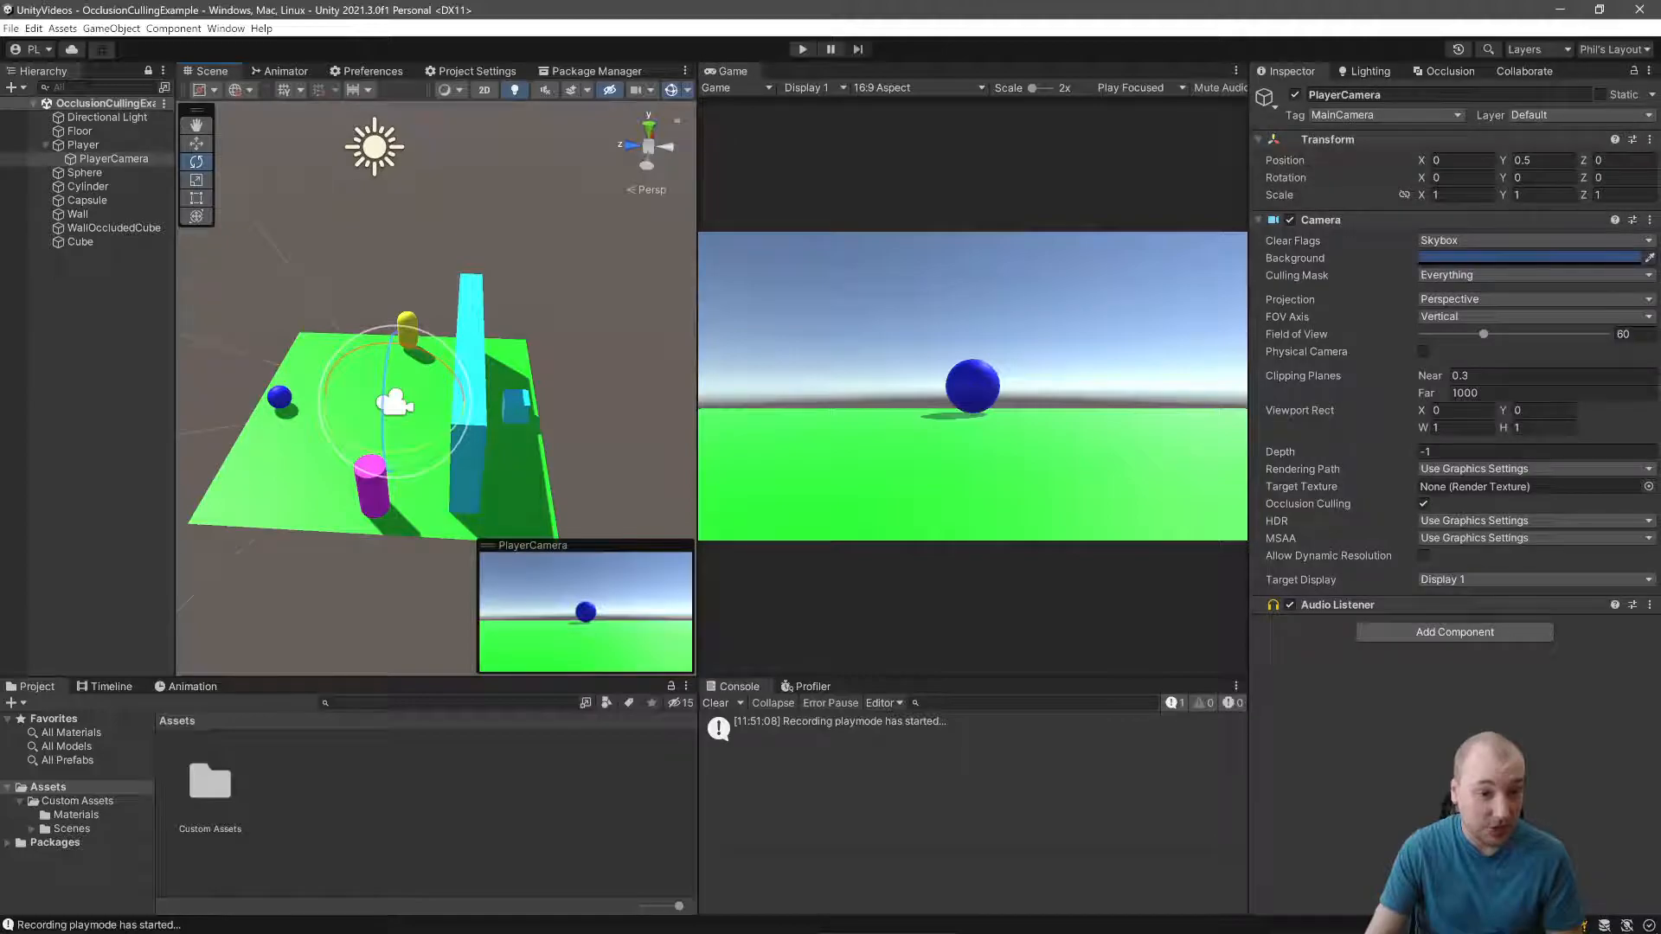
pyautogui.click(105, 116)
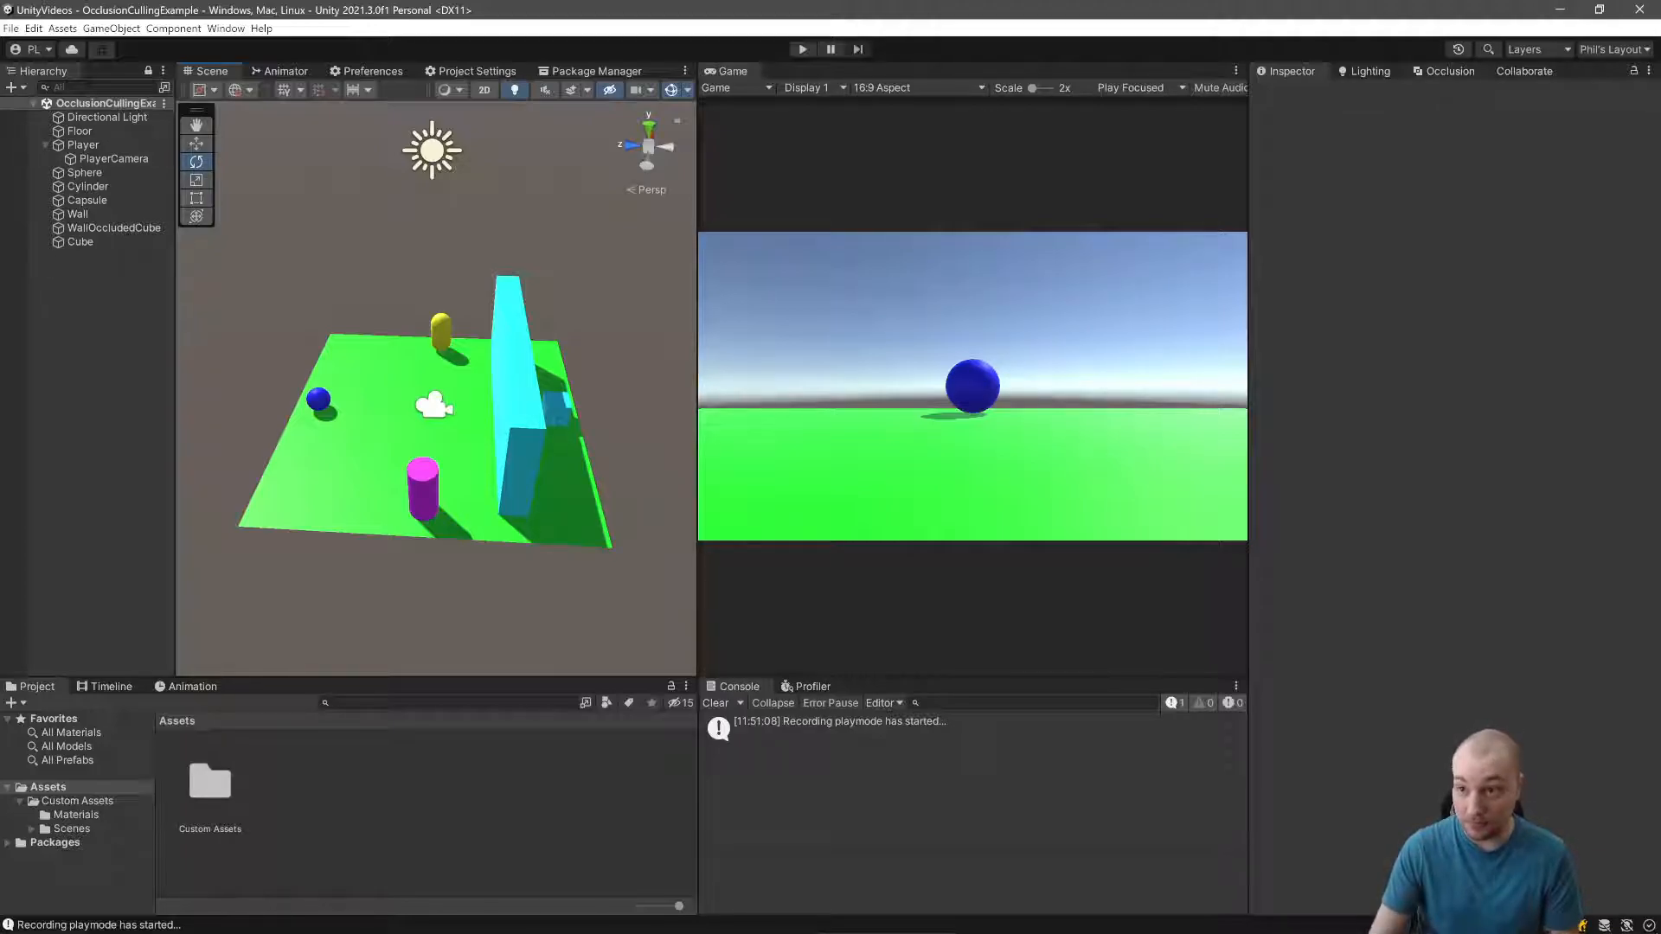
# Step: Bake occlusion culling with default settings and read the no-static-renderers console error
pyautogui.click(1450, 71)
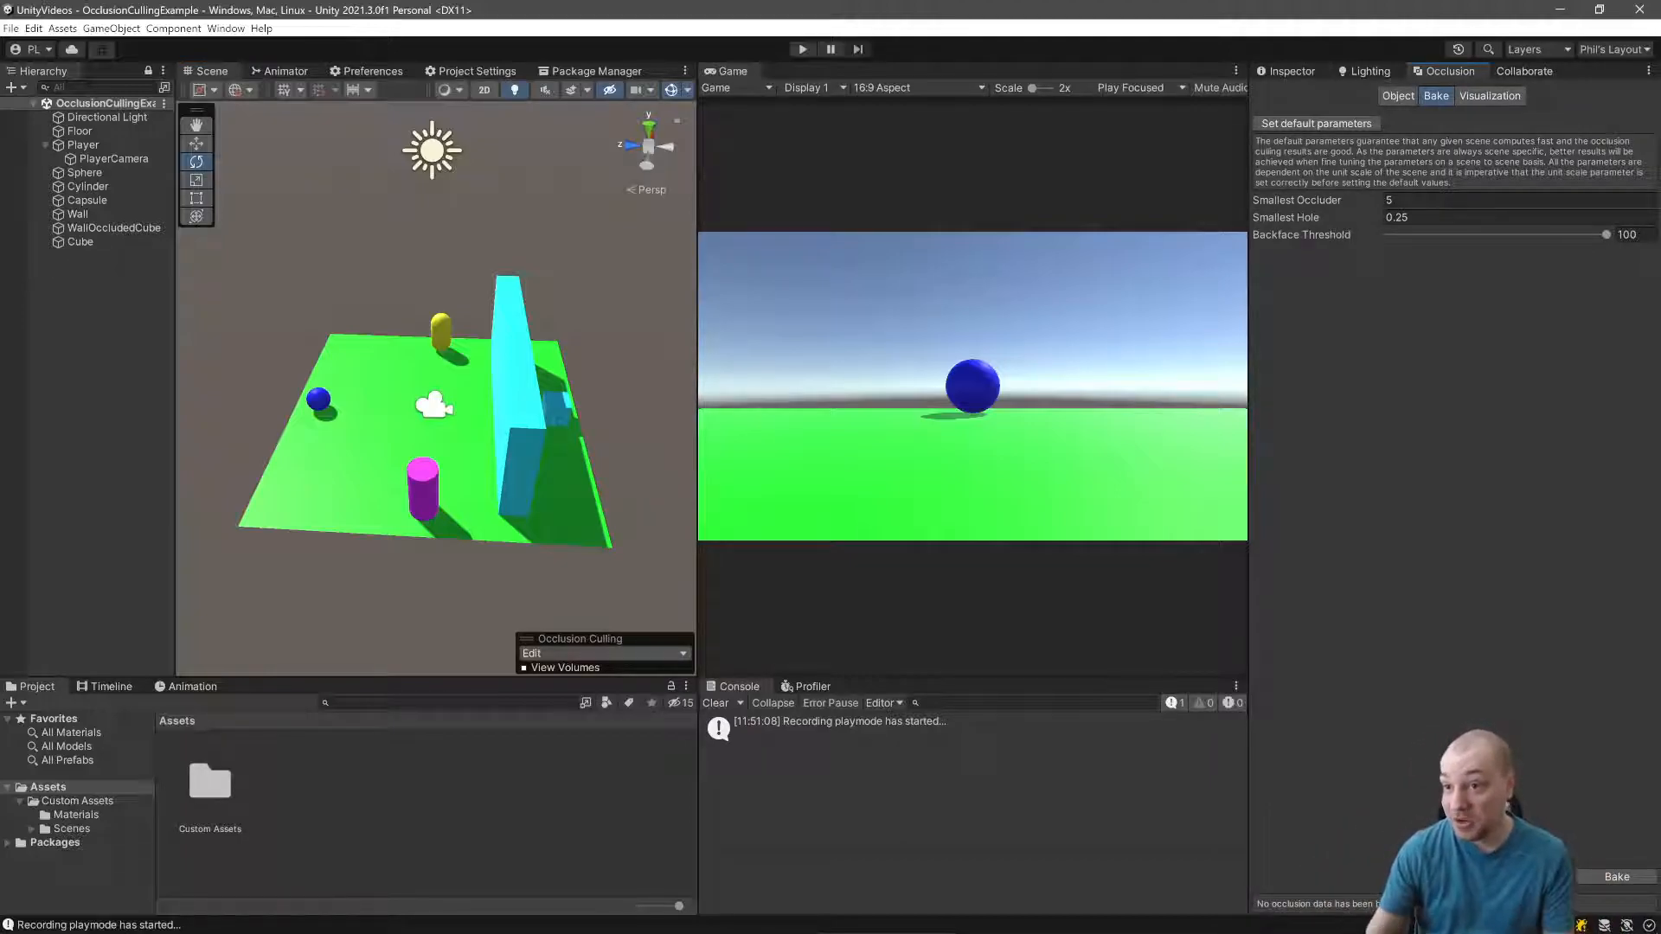
pyautogui.click(1396, 95)
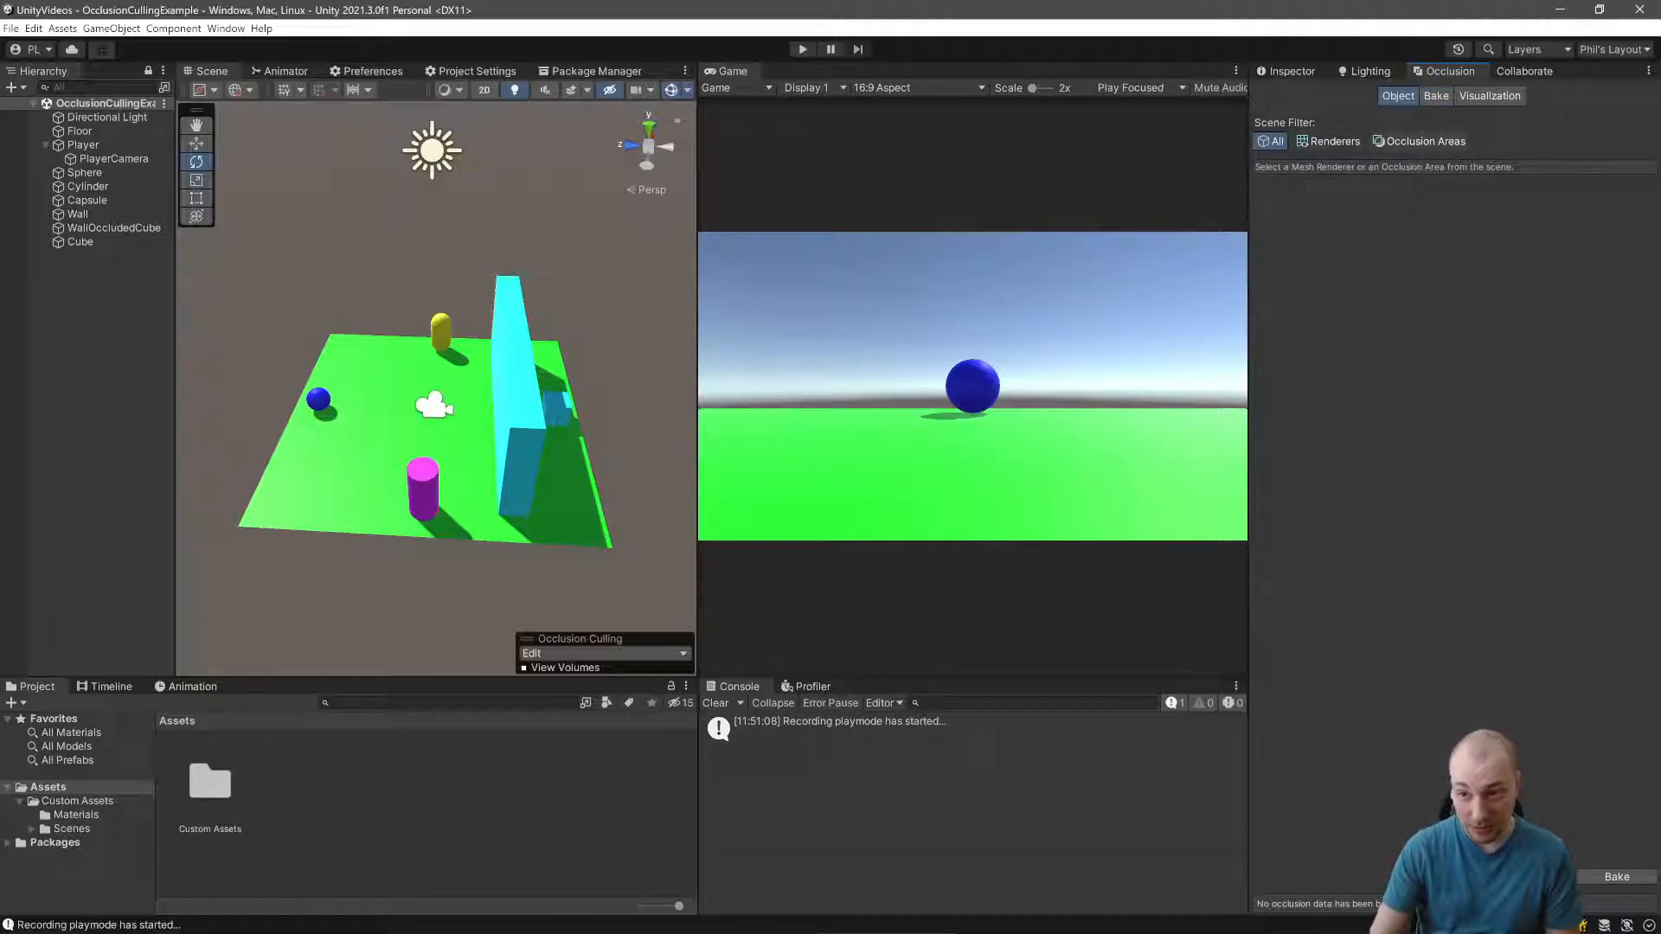
pyautogui.click(1437, 95)
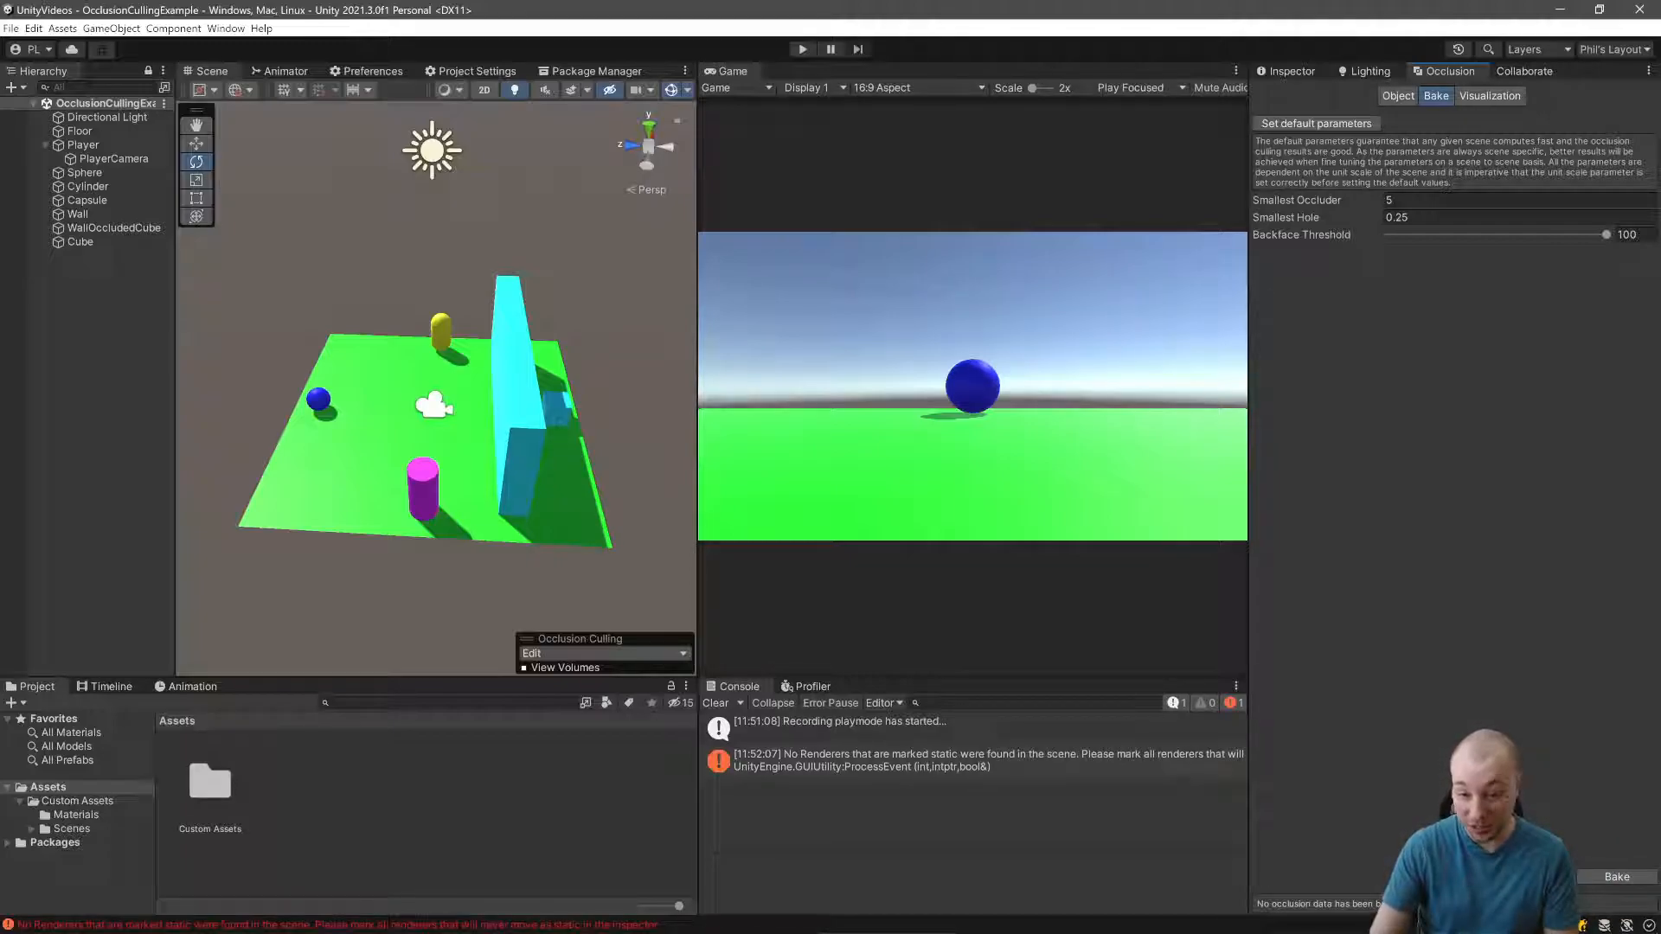
pyautogui.click(953, 760)
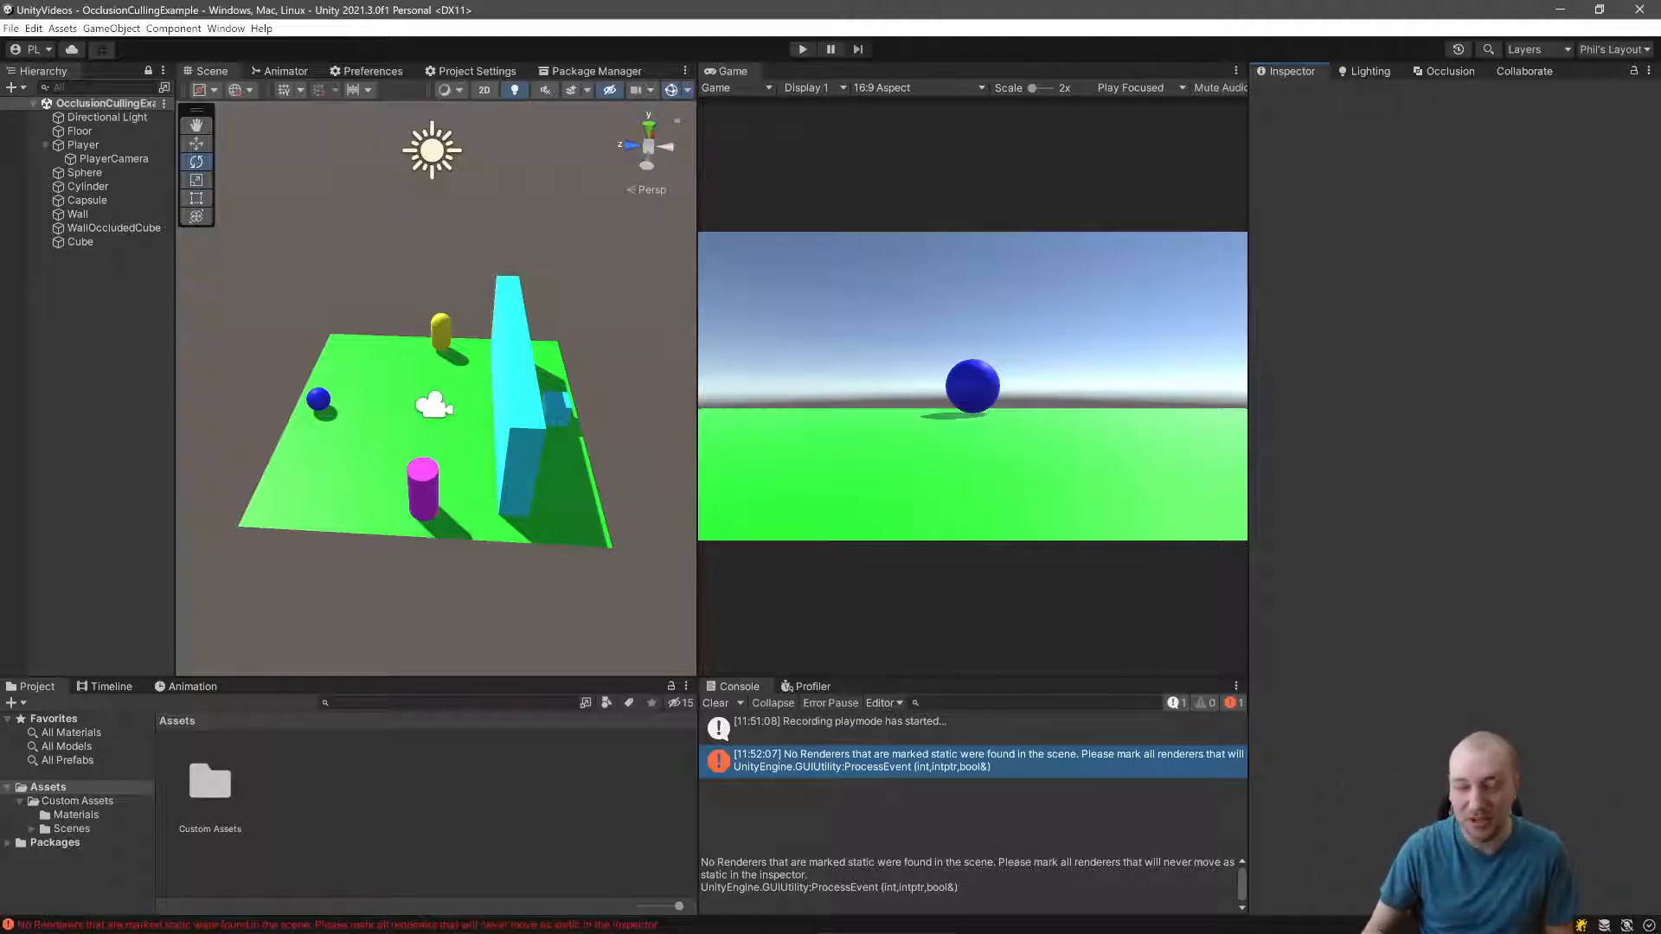
# Step: Select every object in the Hierarchy and tick their Static flags in the Inspector
pyautogui.click(83, 144)
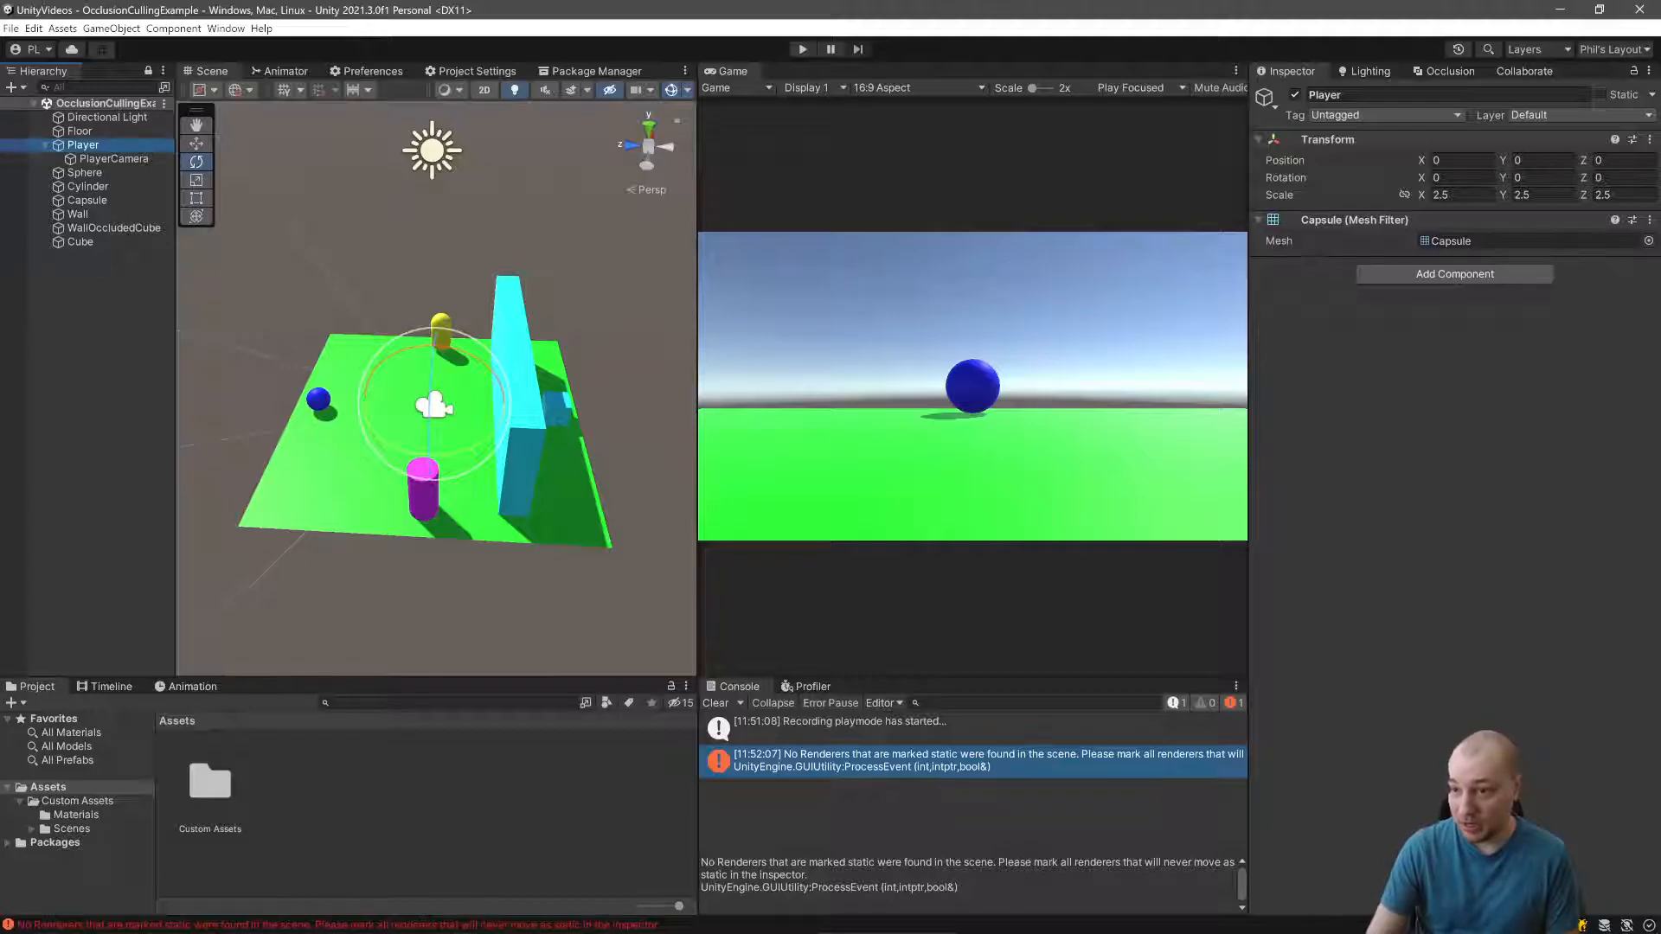
pyautogui.click(108, 116)
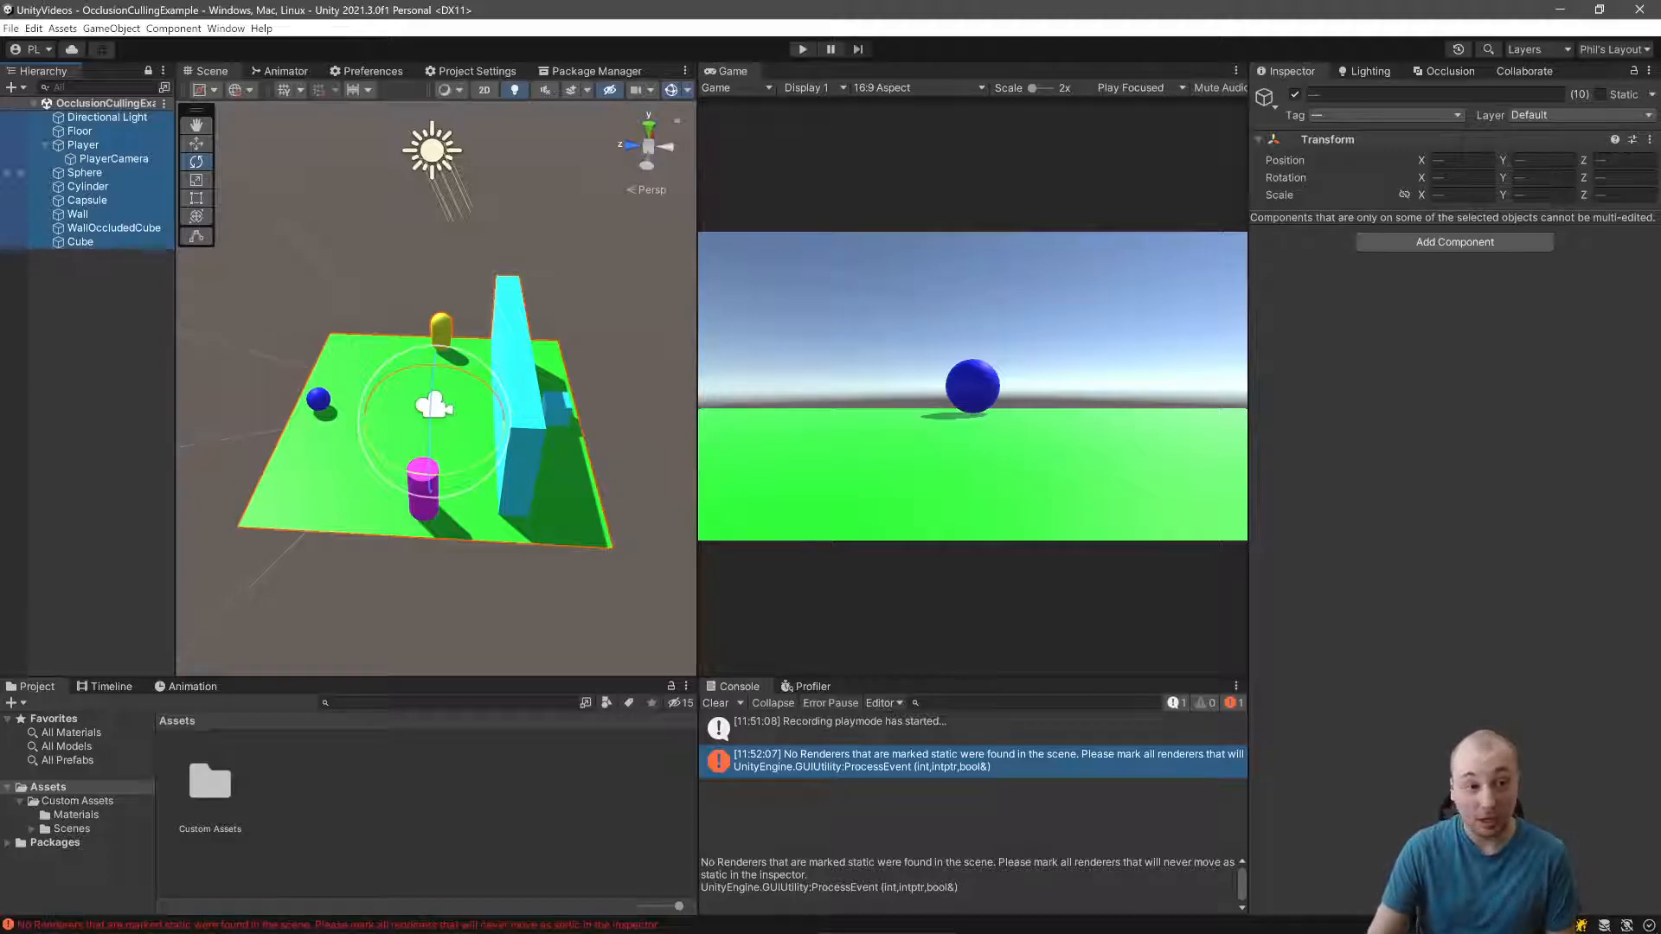
pyautogui.click(112, 157)
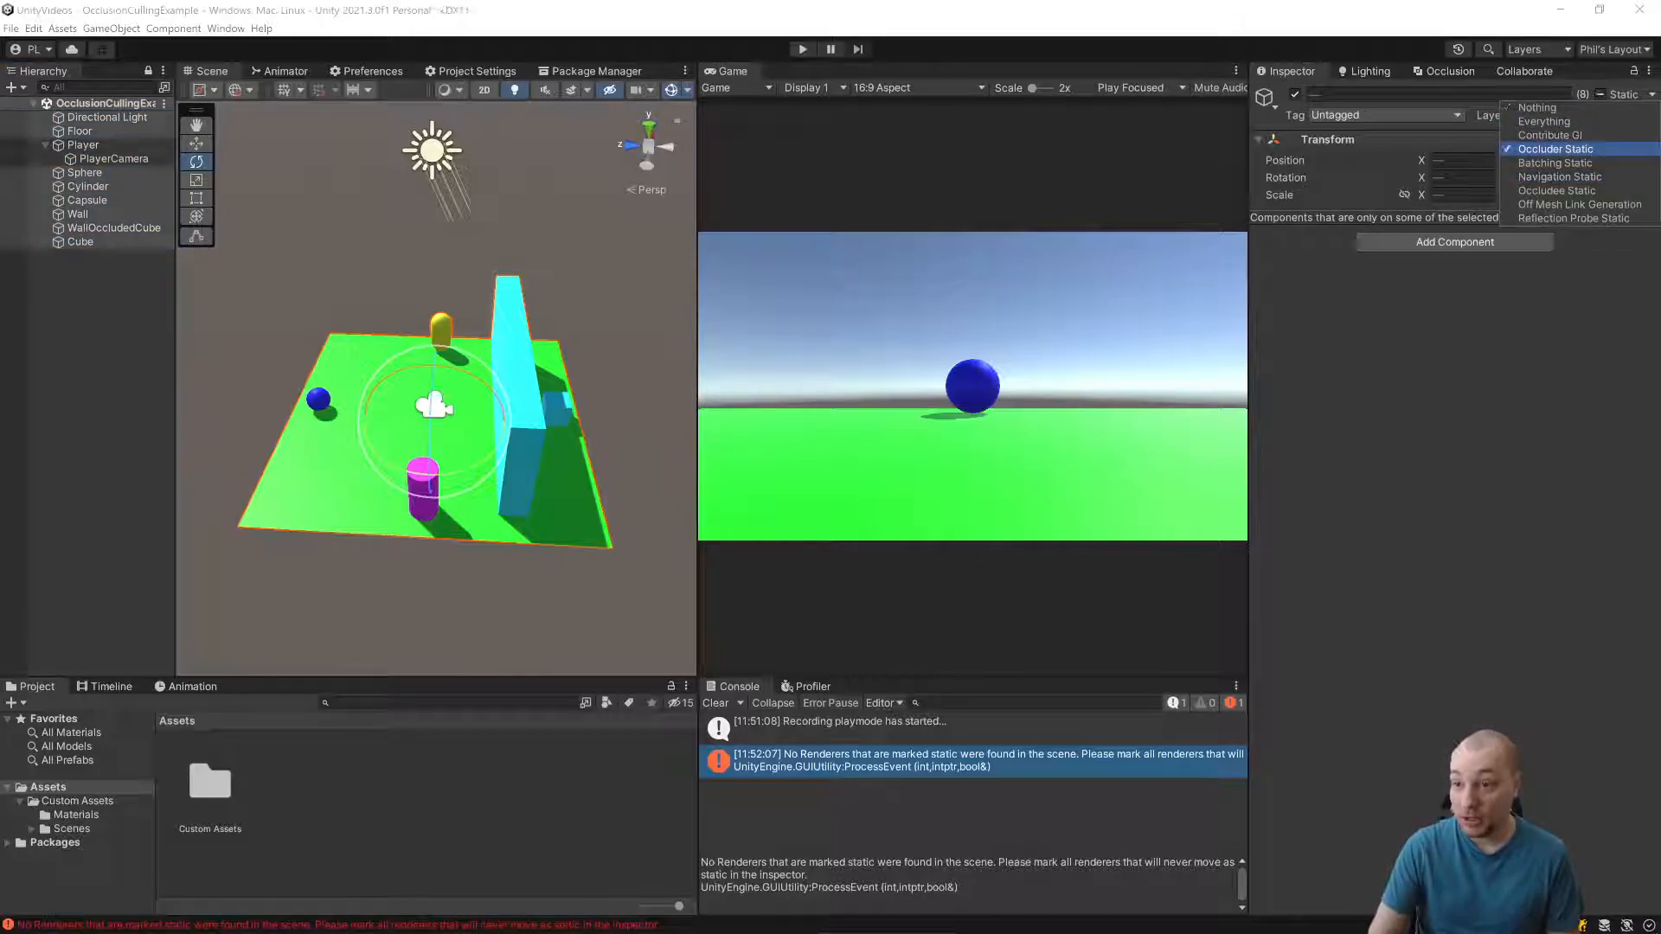
pyautogui.click(1555, 190)
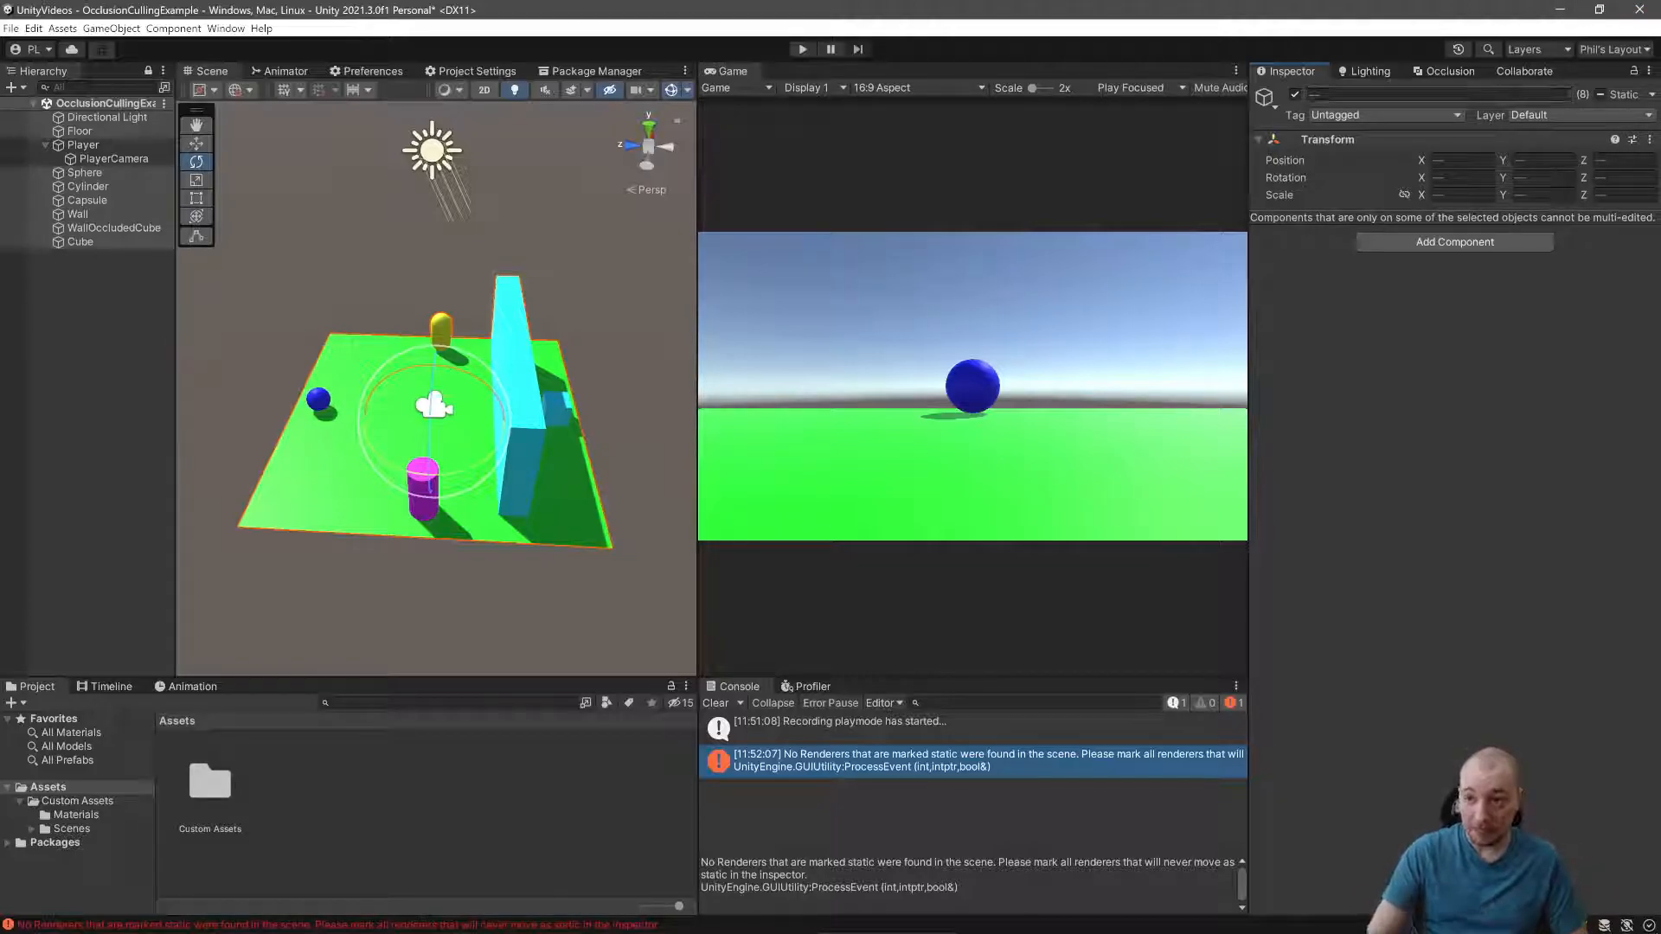
# Step: Bake occlusion culling again now that the scene objects are static
pyautogui.click(1450, 71)
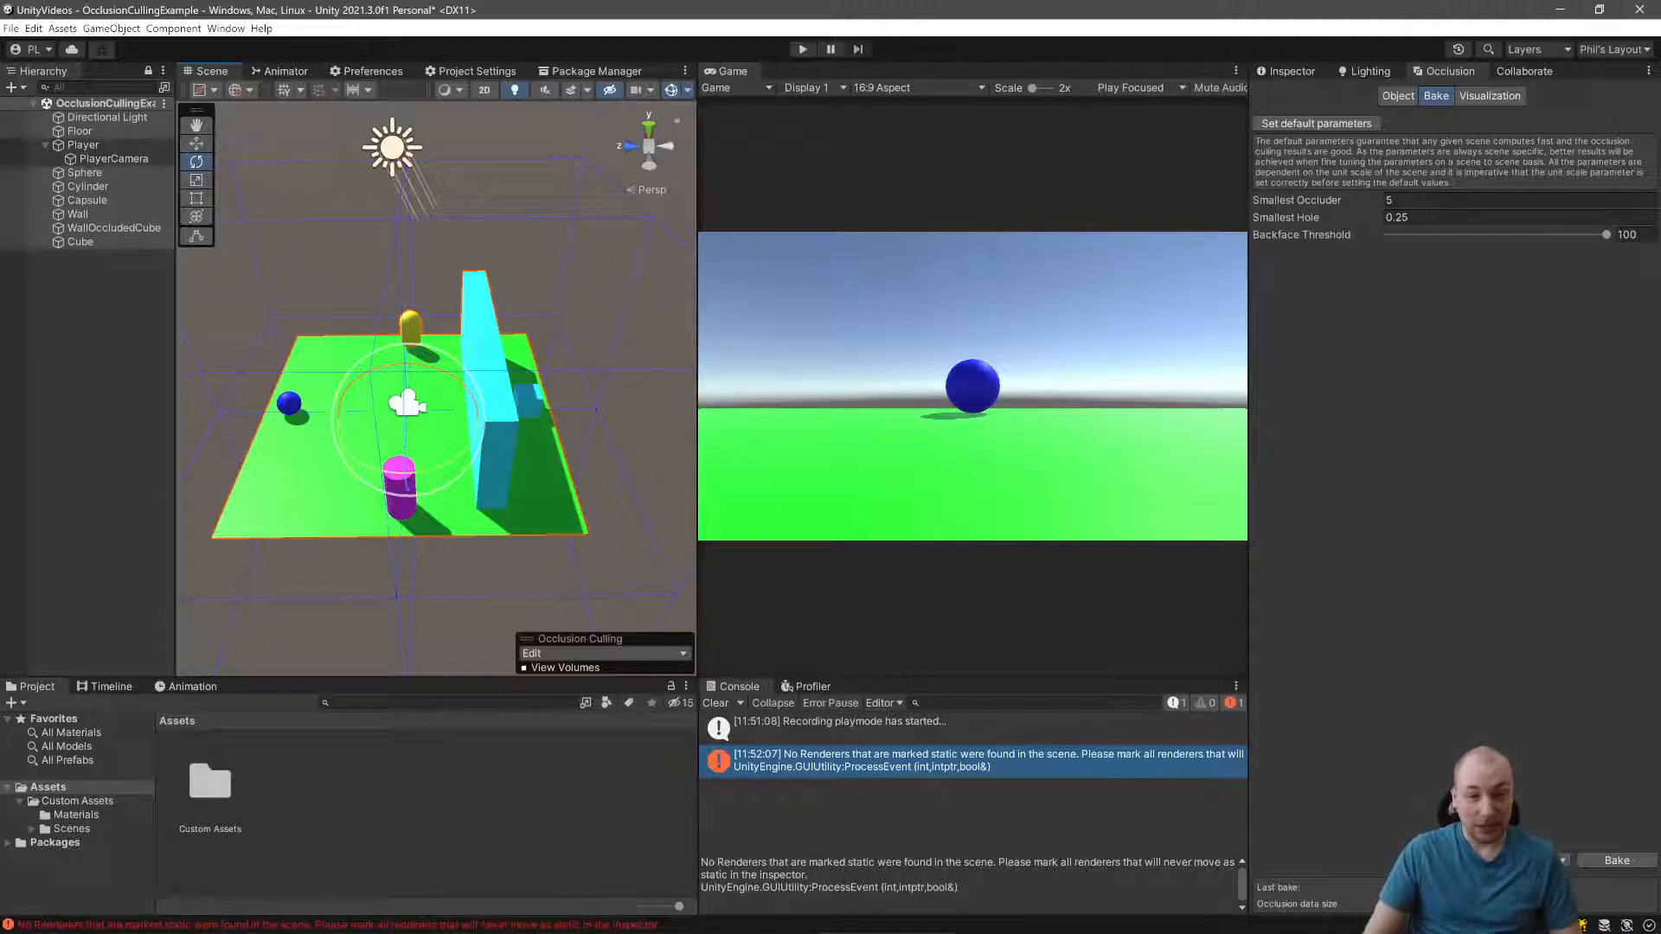
# Step: Switch the Scene view's Occlusion Culling overlay from Edit to Visualize
pyautogui.click(602, 654)
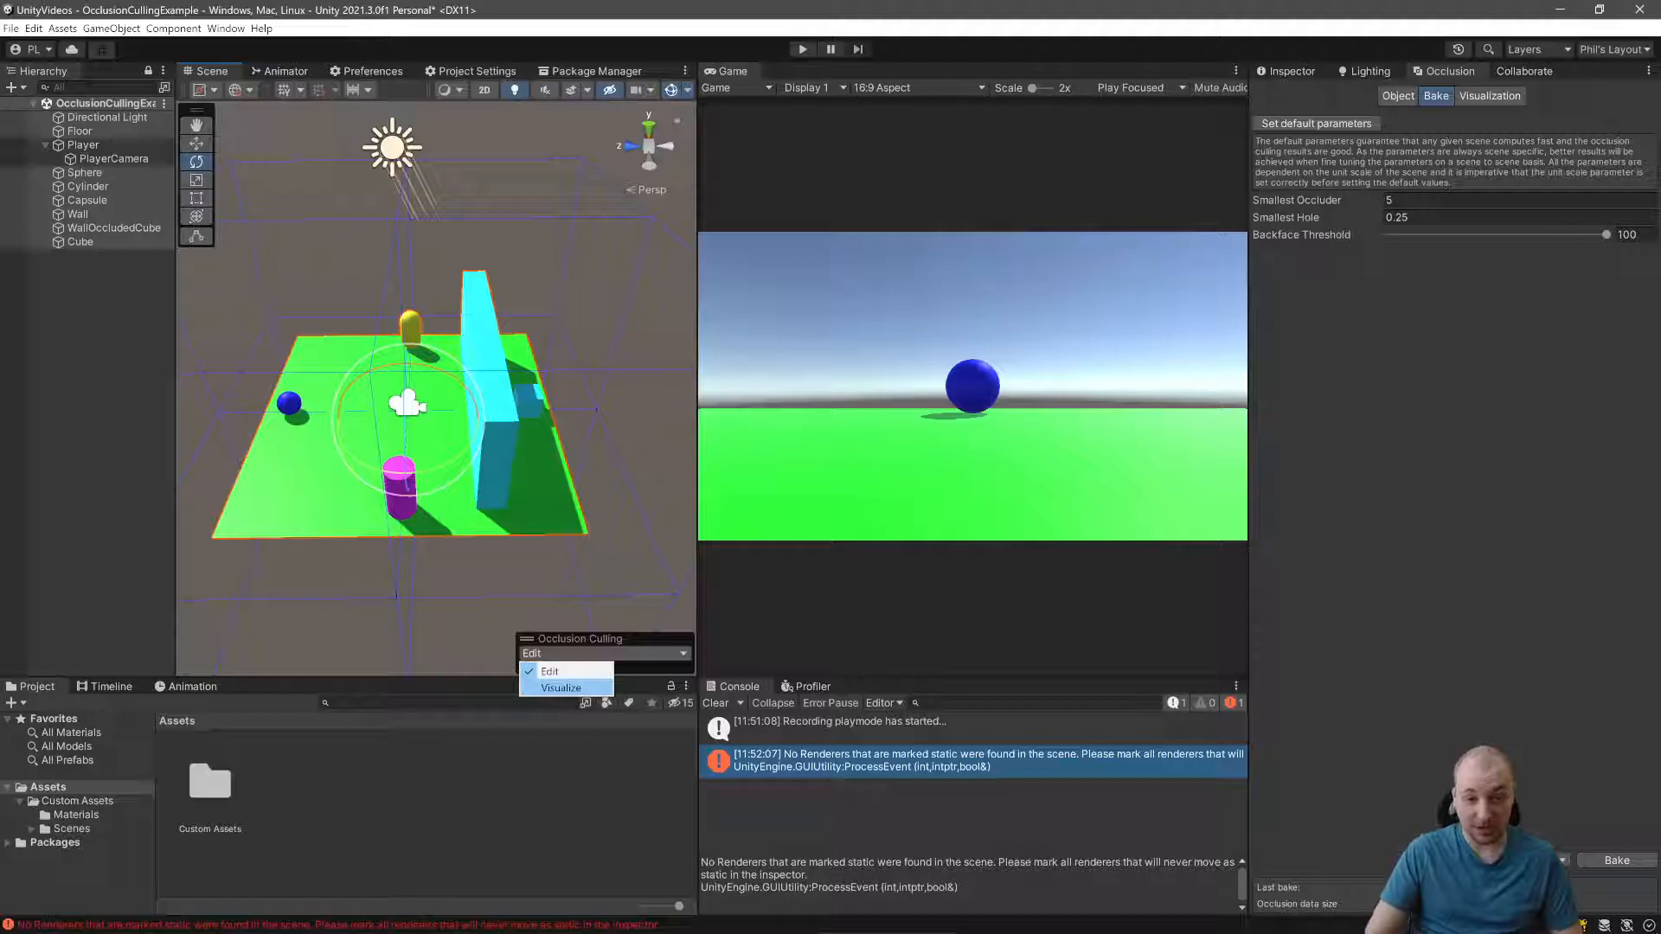
pyautogui.click(560, 687)
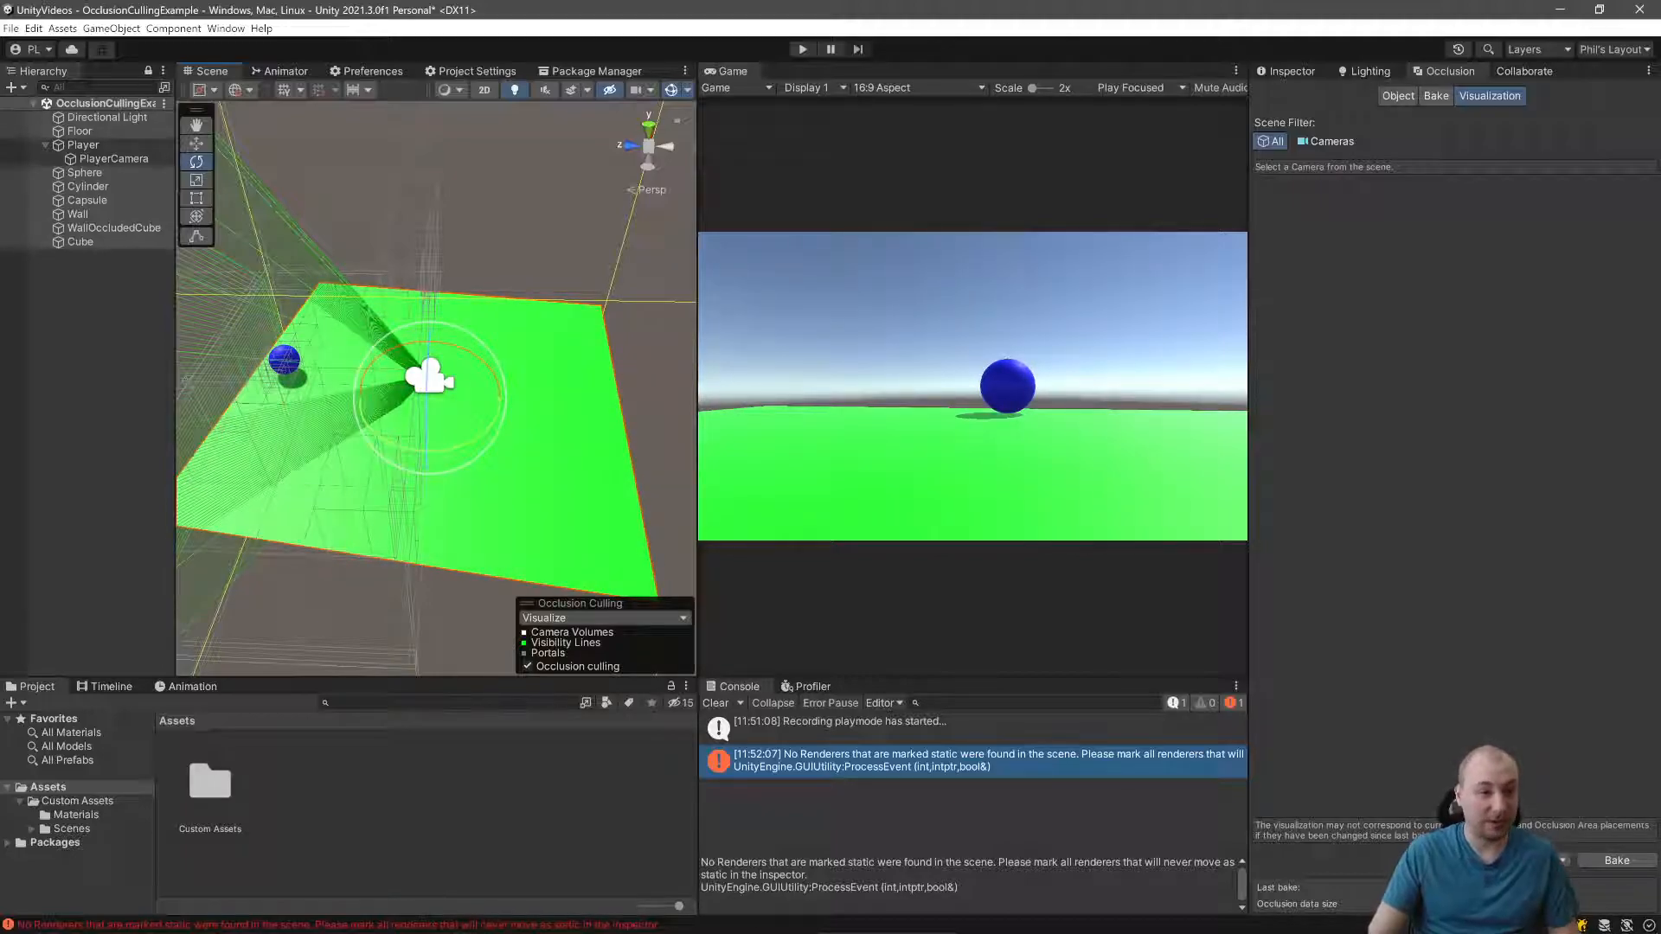
# Step: Select PlayerCamera while the Occlusion window's Object settings are shown
pyautogui.click(112, 158)
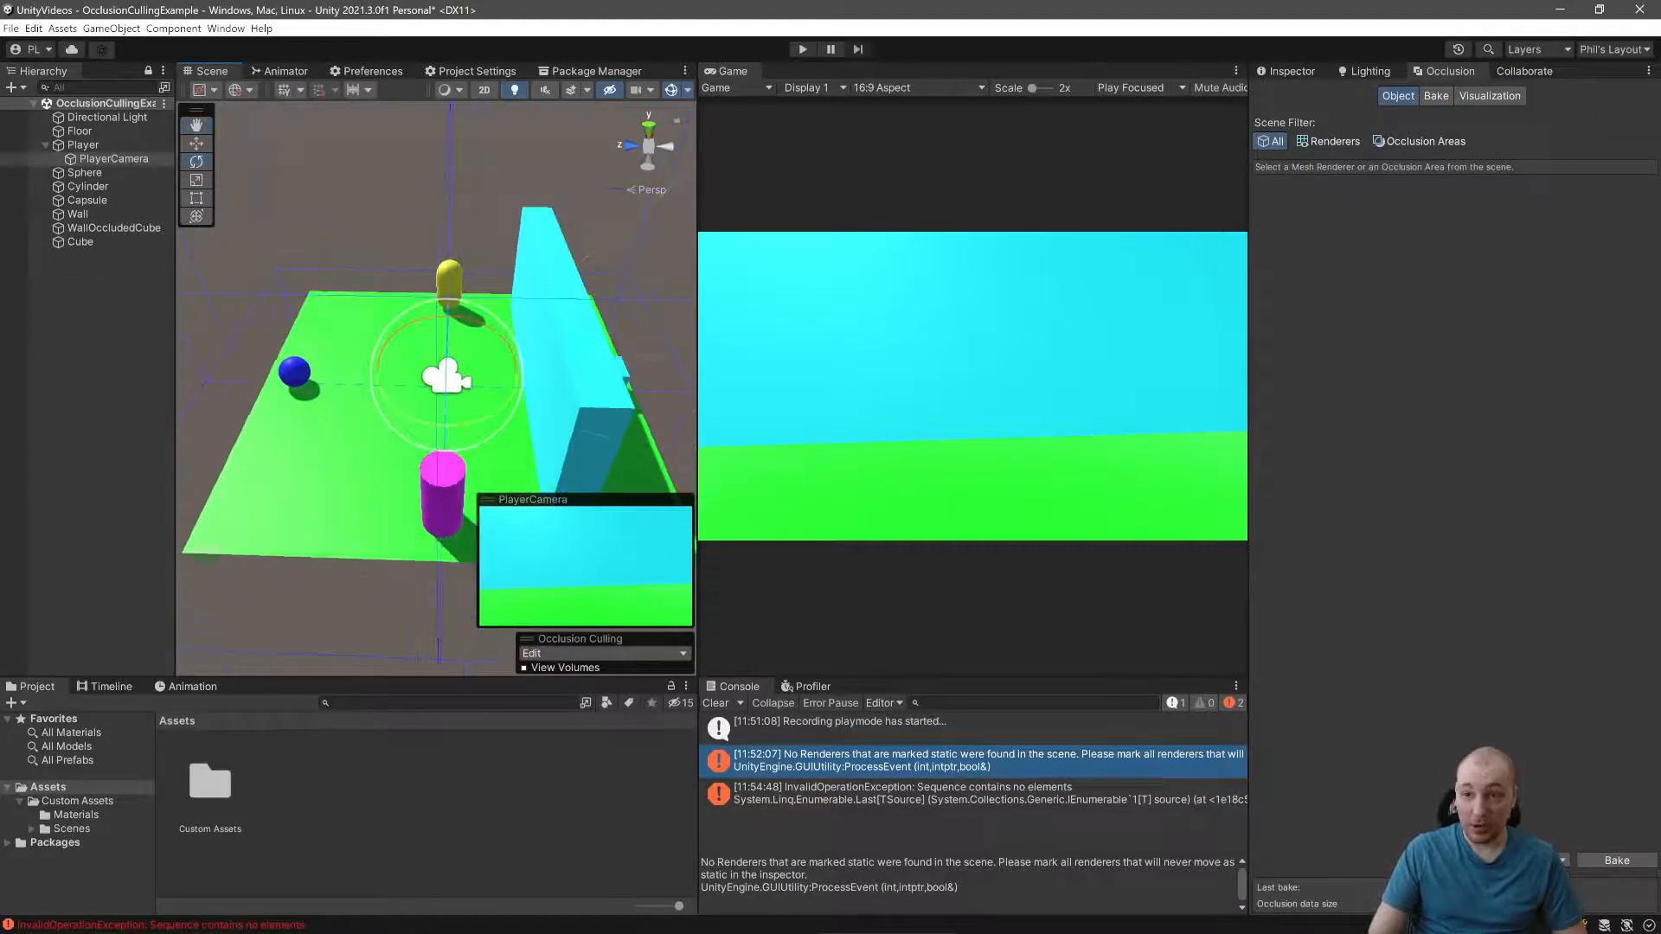
# Step: Set the occlusion bake's Smallest Hole parameter to 0.1
pyautogui.click(1437, 97)
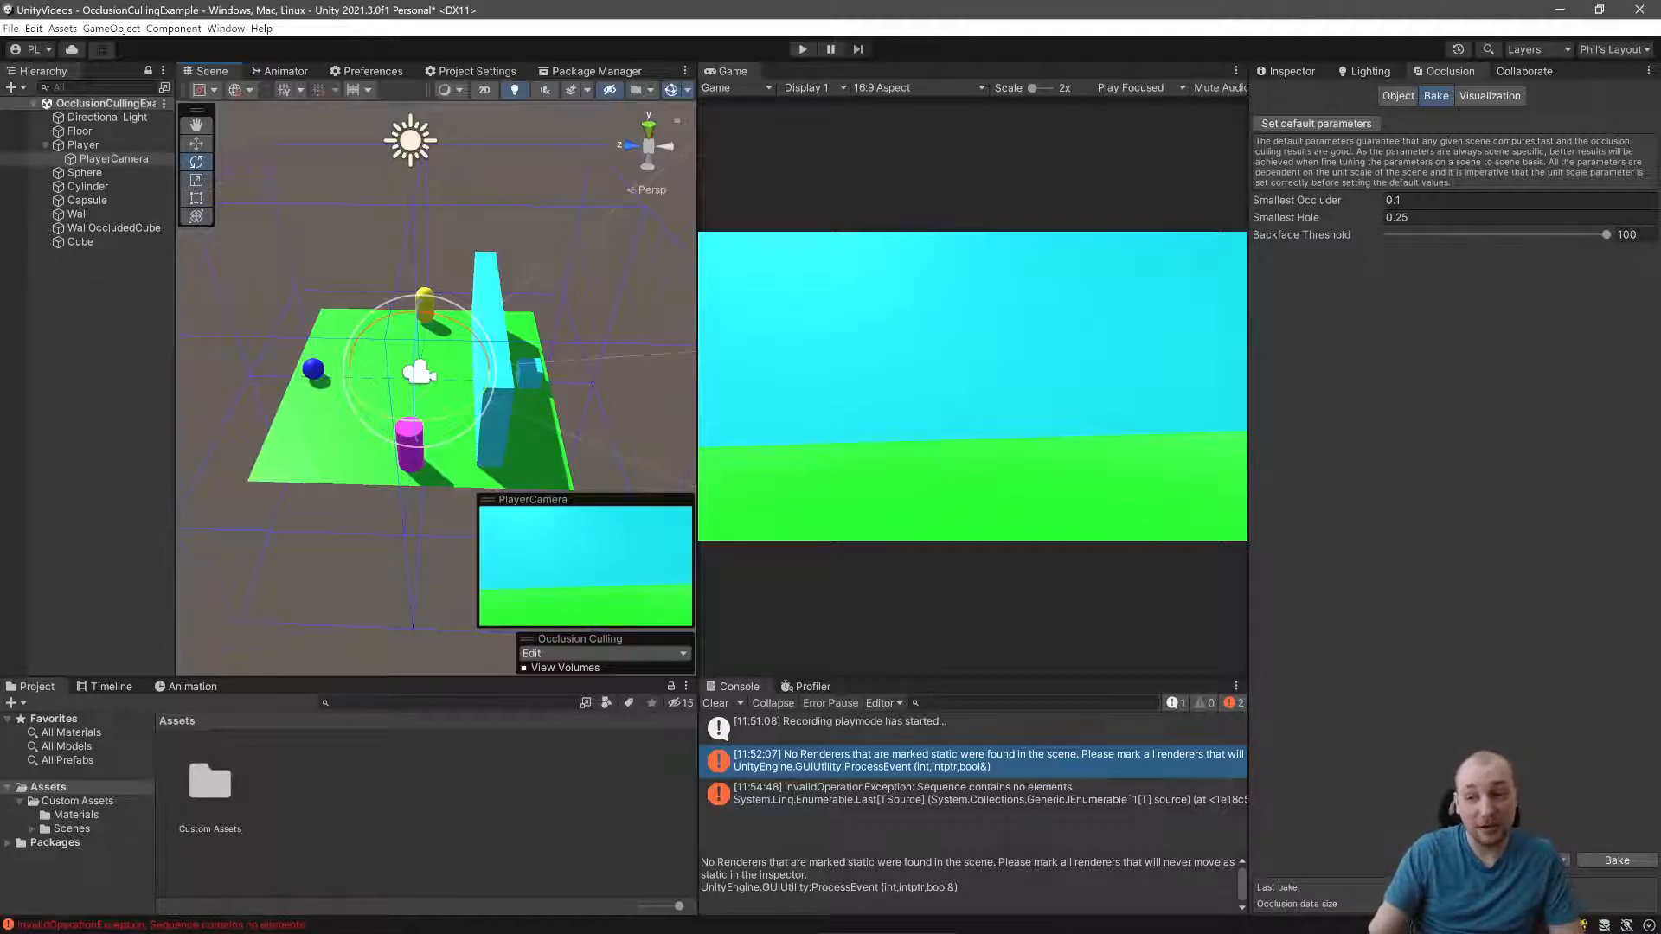
pyautogui.click(1483, 218)
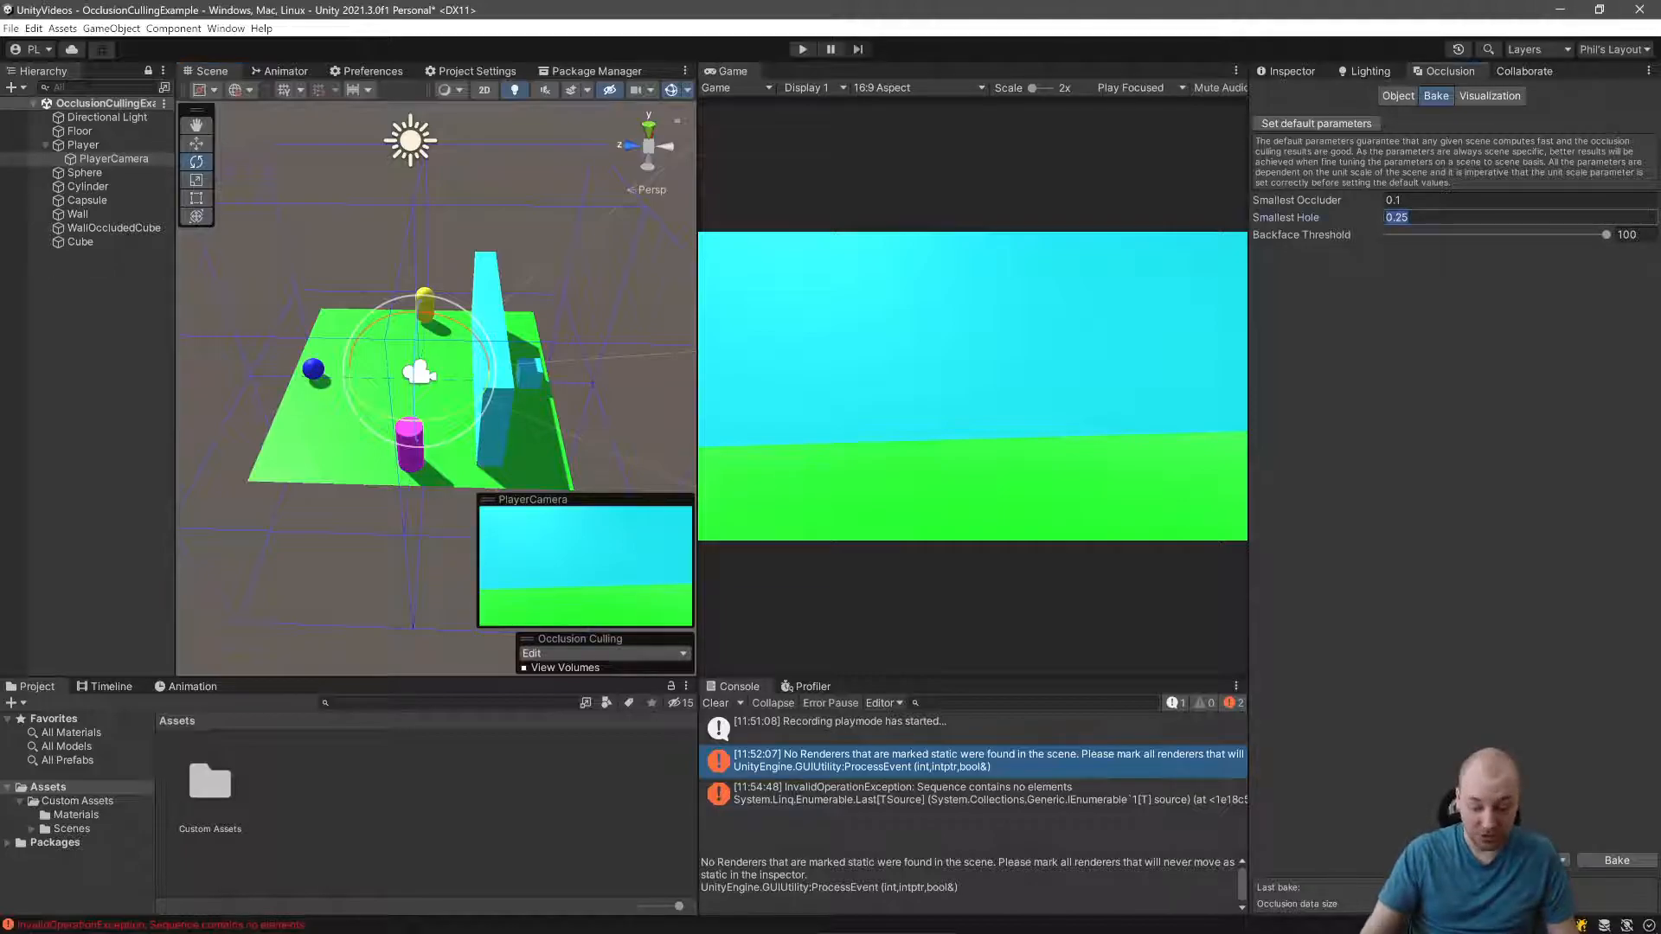
pyautogui.write('0.1')
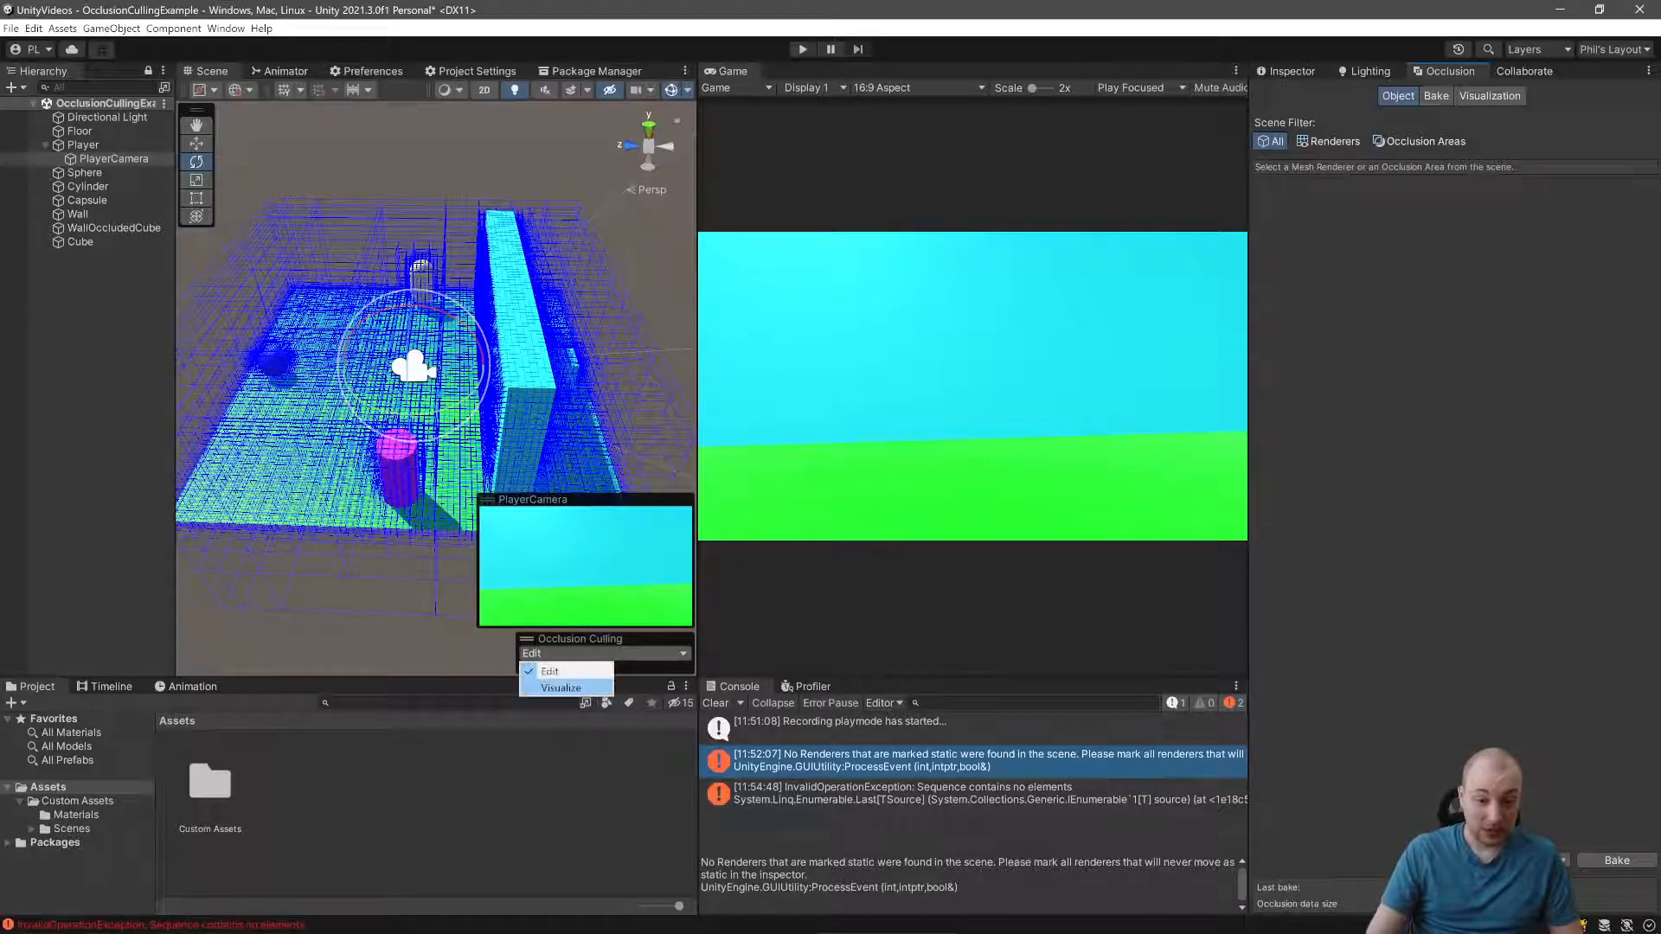
# Step: Visualize occlusion from PlayerCamera with visibility lines, leaving only sphere and floor rendered
pyautogui.click(560, 687)
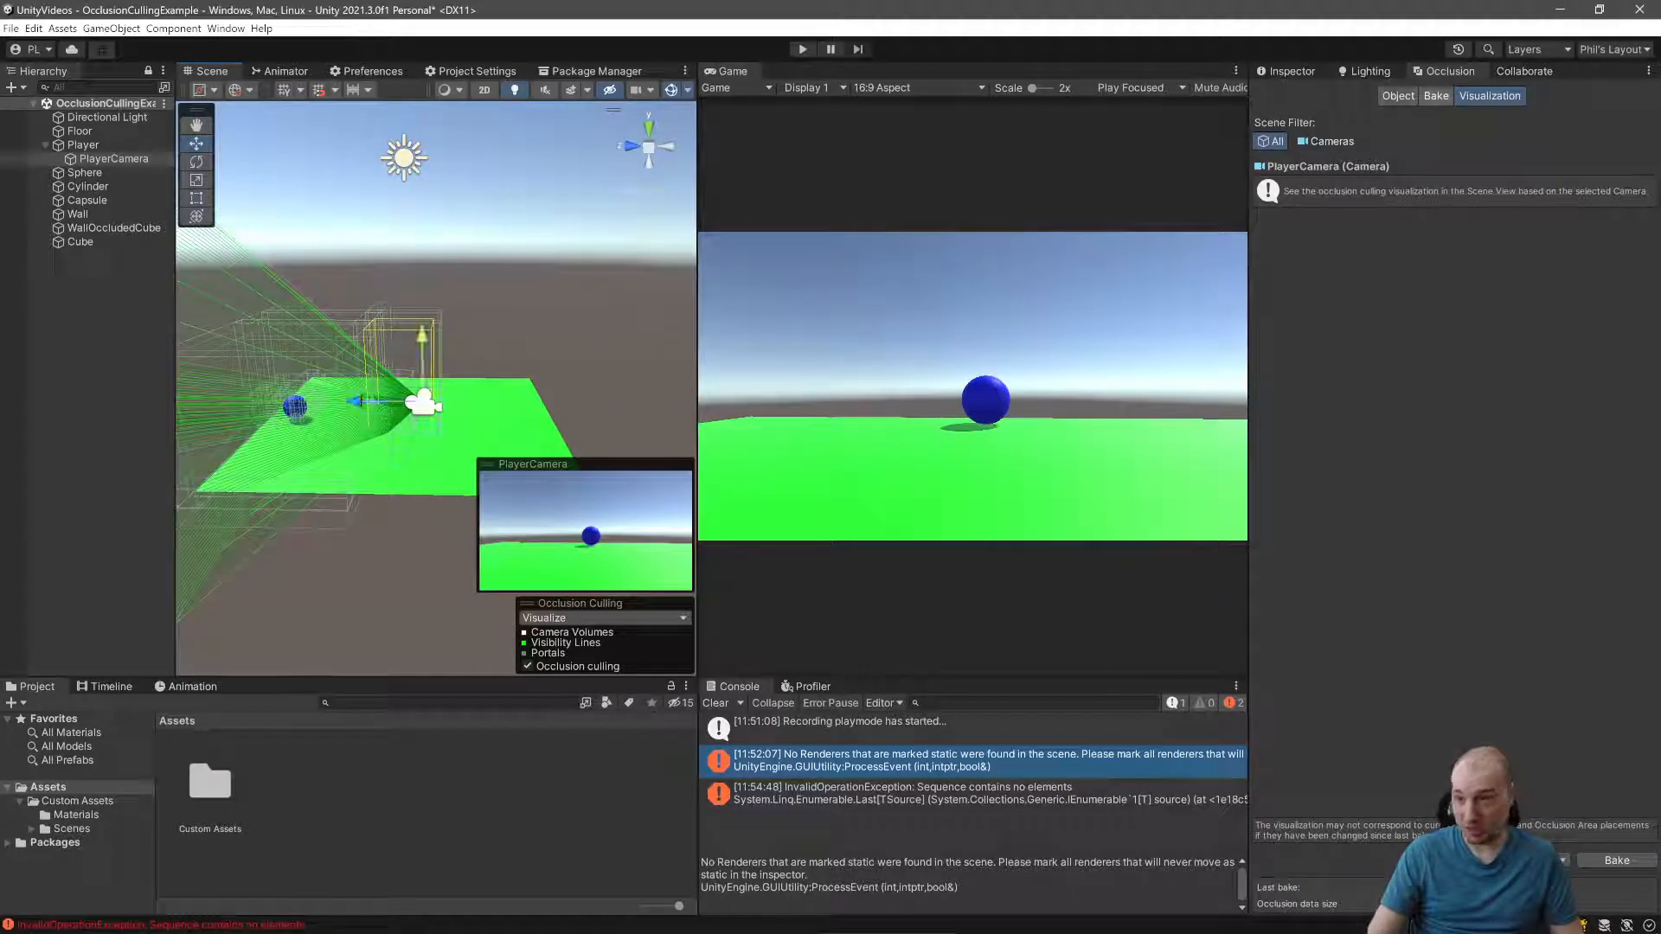
# Step: Review the Bake and Visualization settings, return to Object mode and inspect PlayerCamera
pyautogui.click(1436, 95)
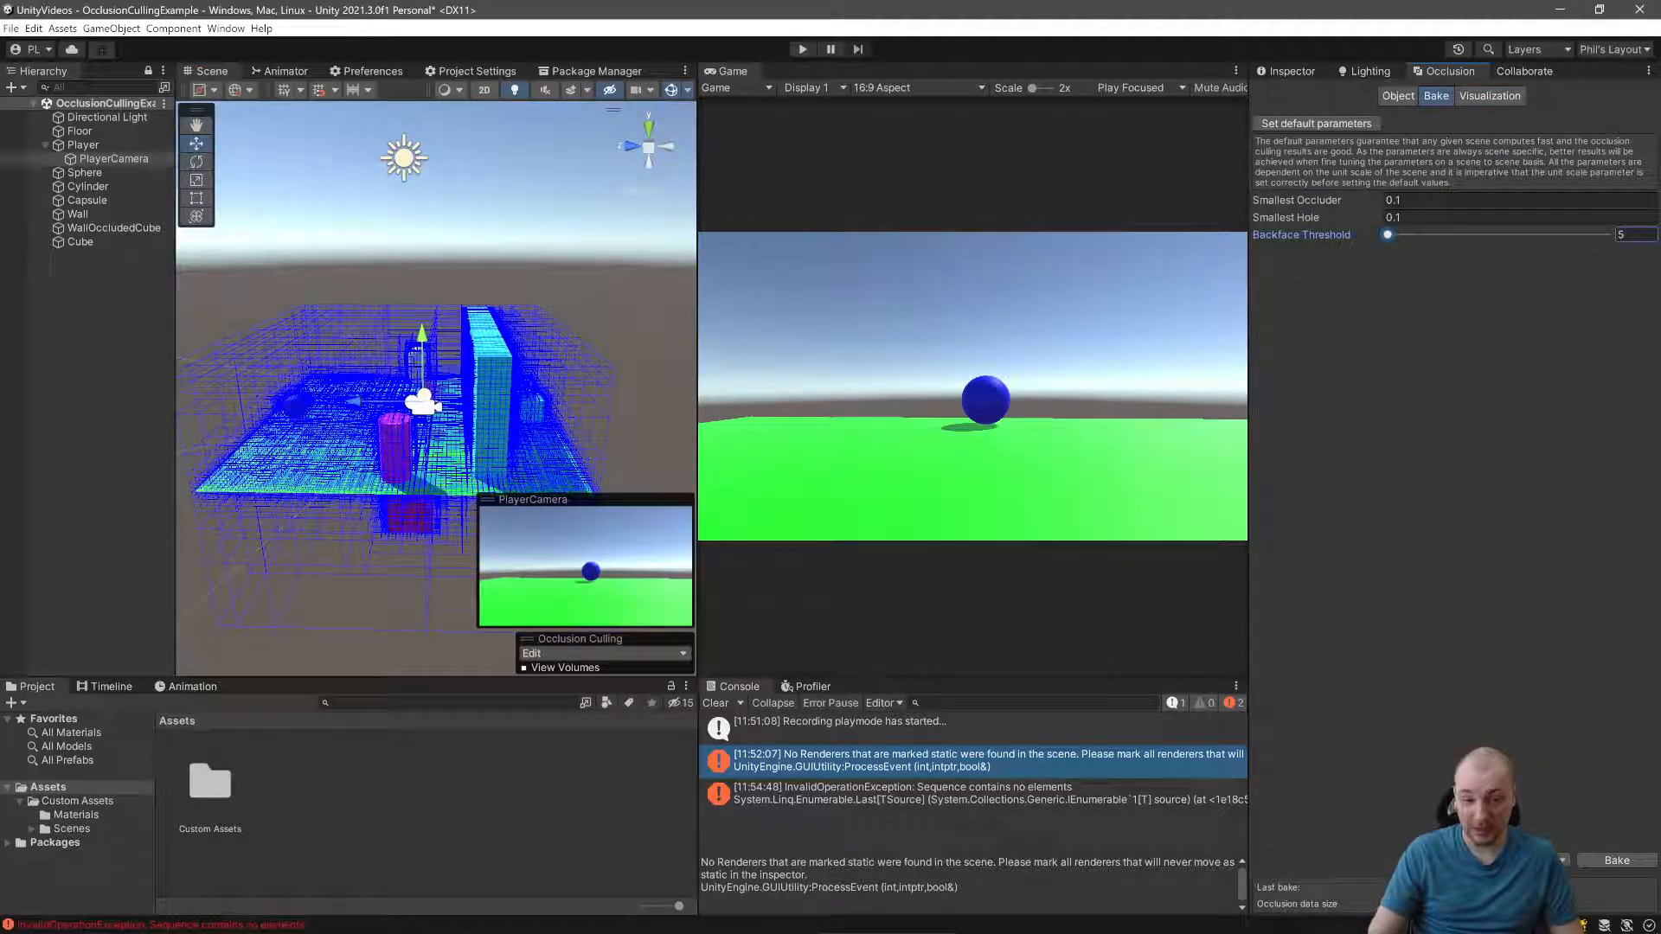
pyautogui.click(1490, 95)
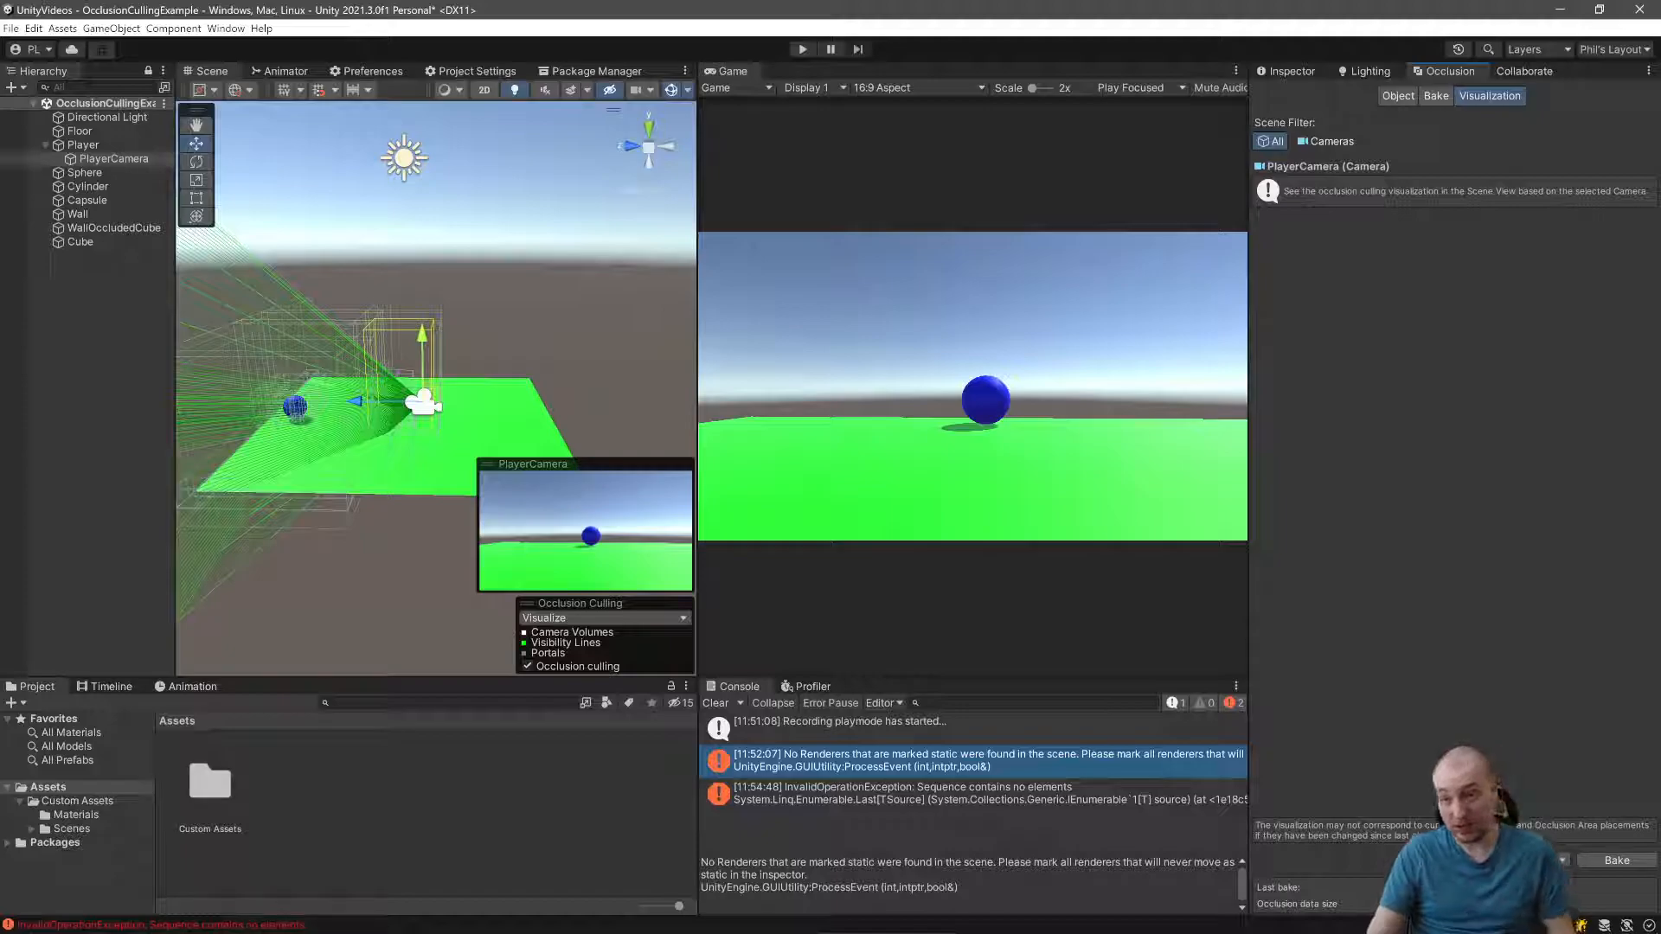
pyautogui.click(1399, 95)
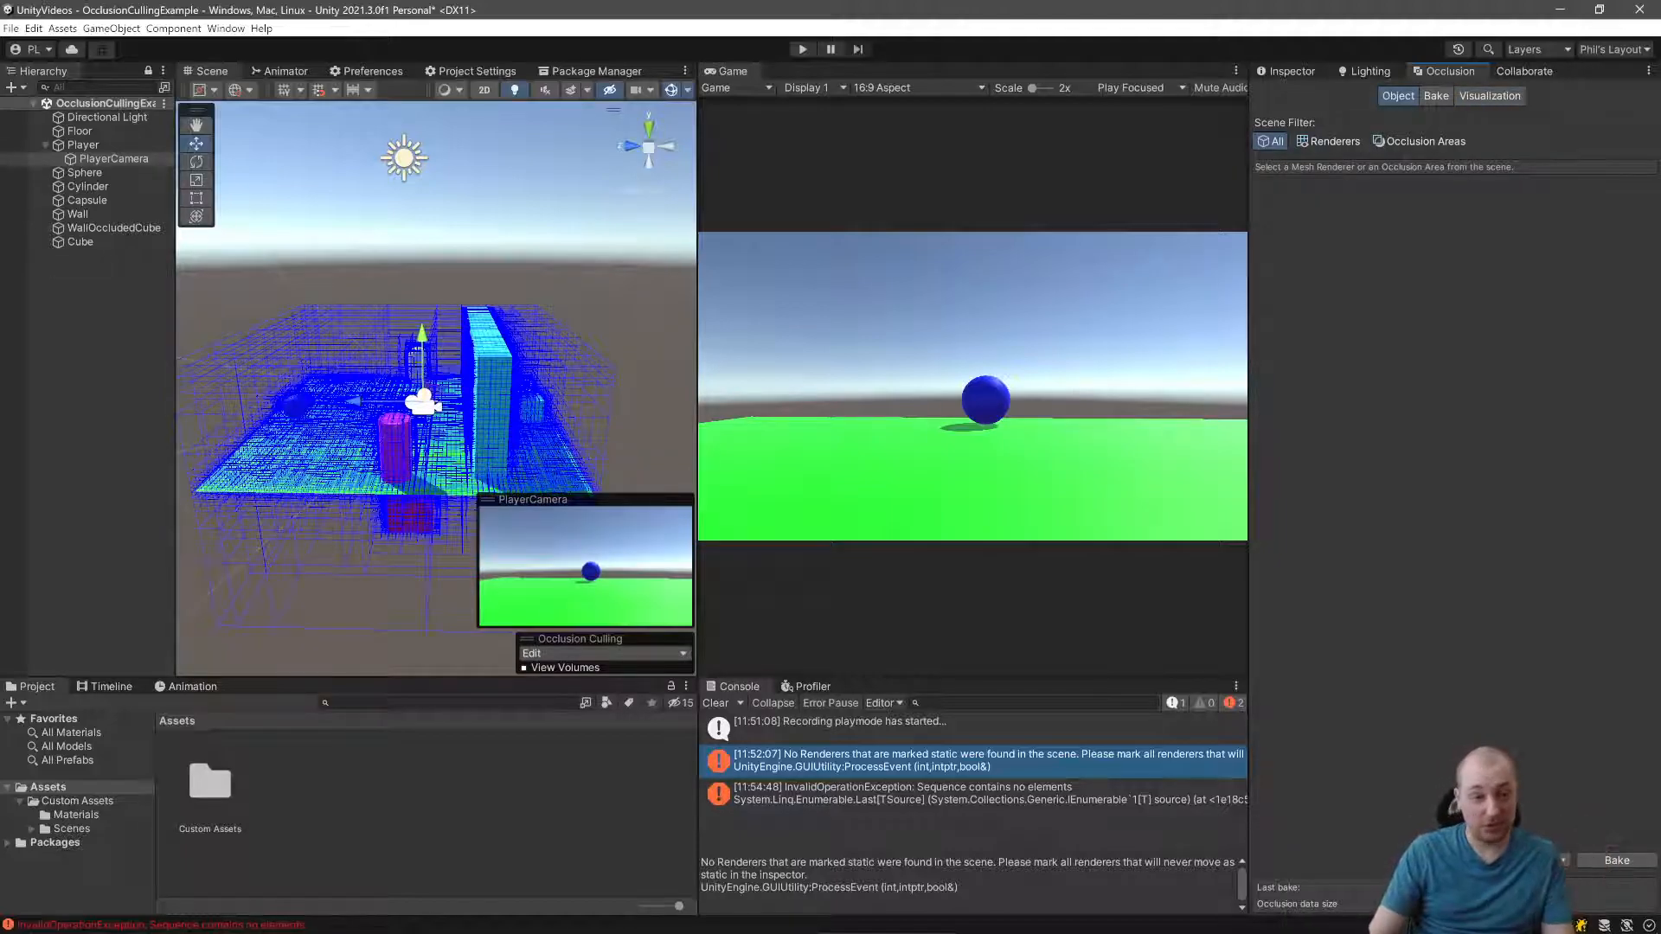
pyautogui.click(113, 158)
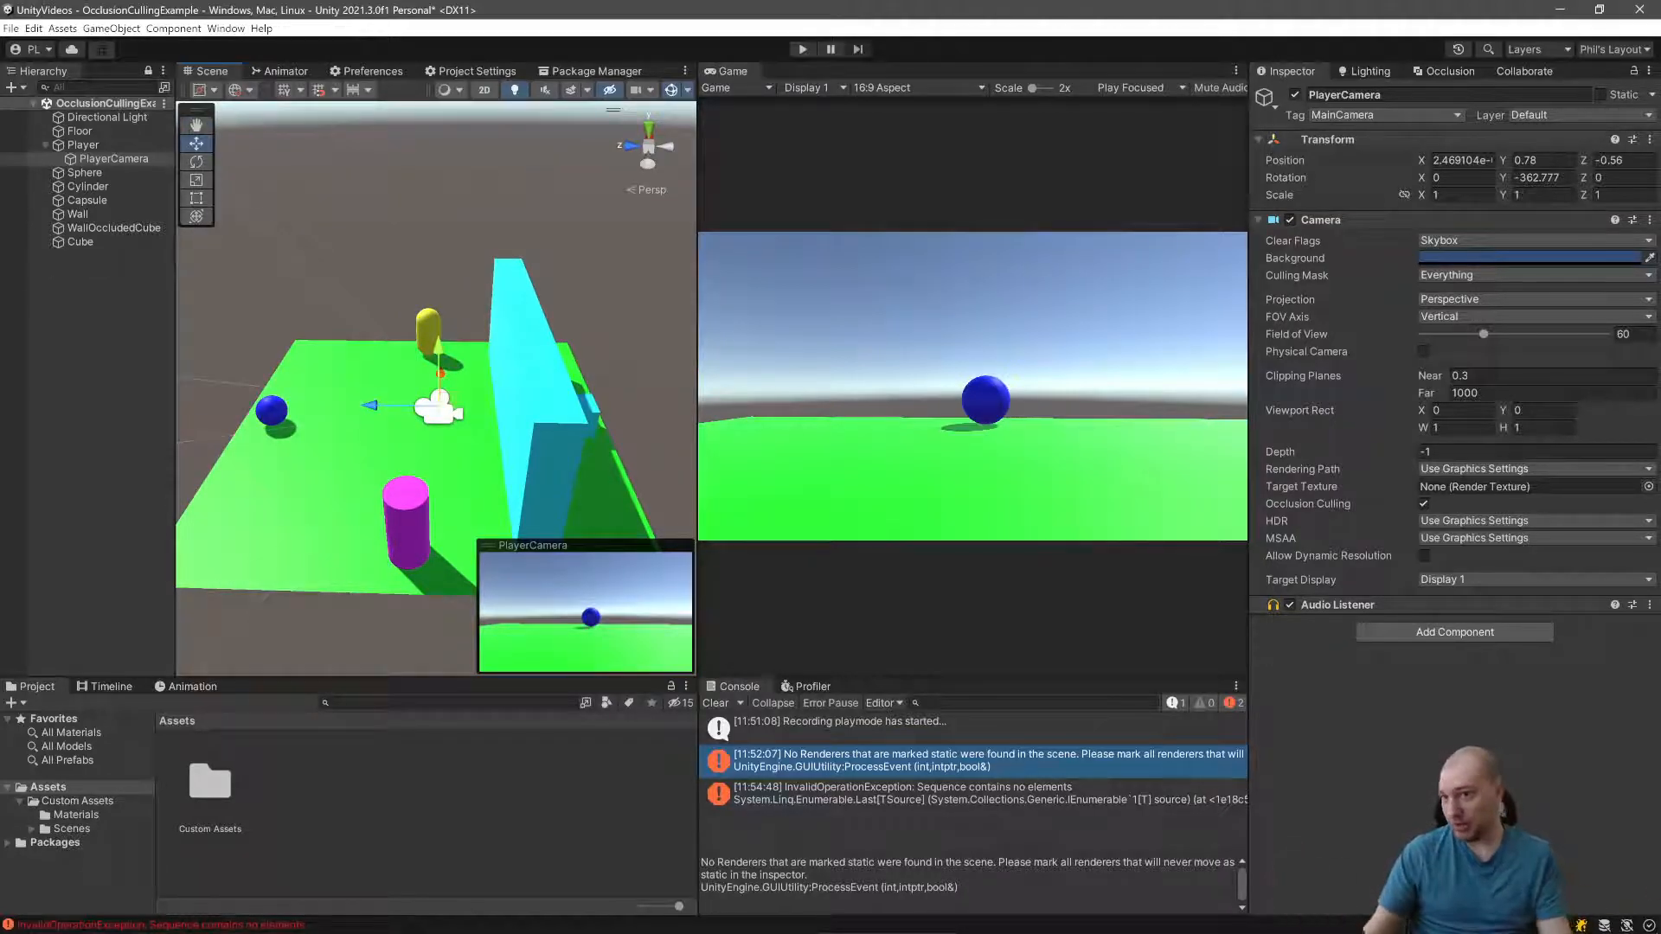
# Step: Create a new Occlusion Area from the Occlusion window's Occlusion Areas filter
pyautogui.click(1450, 71)
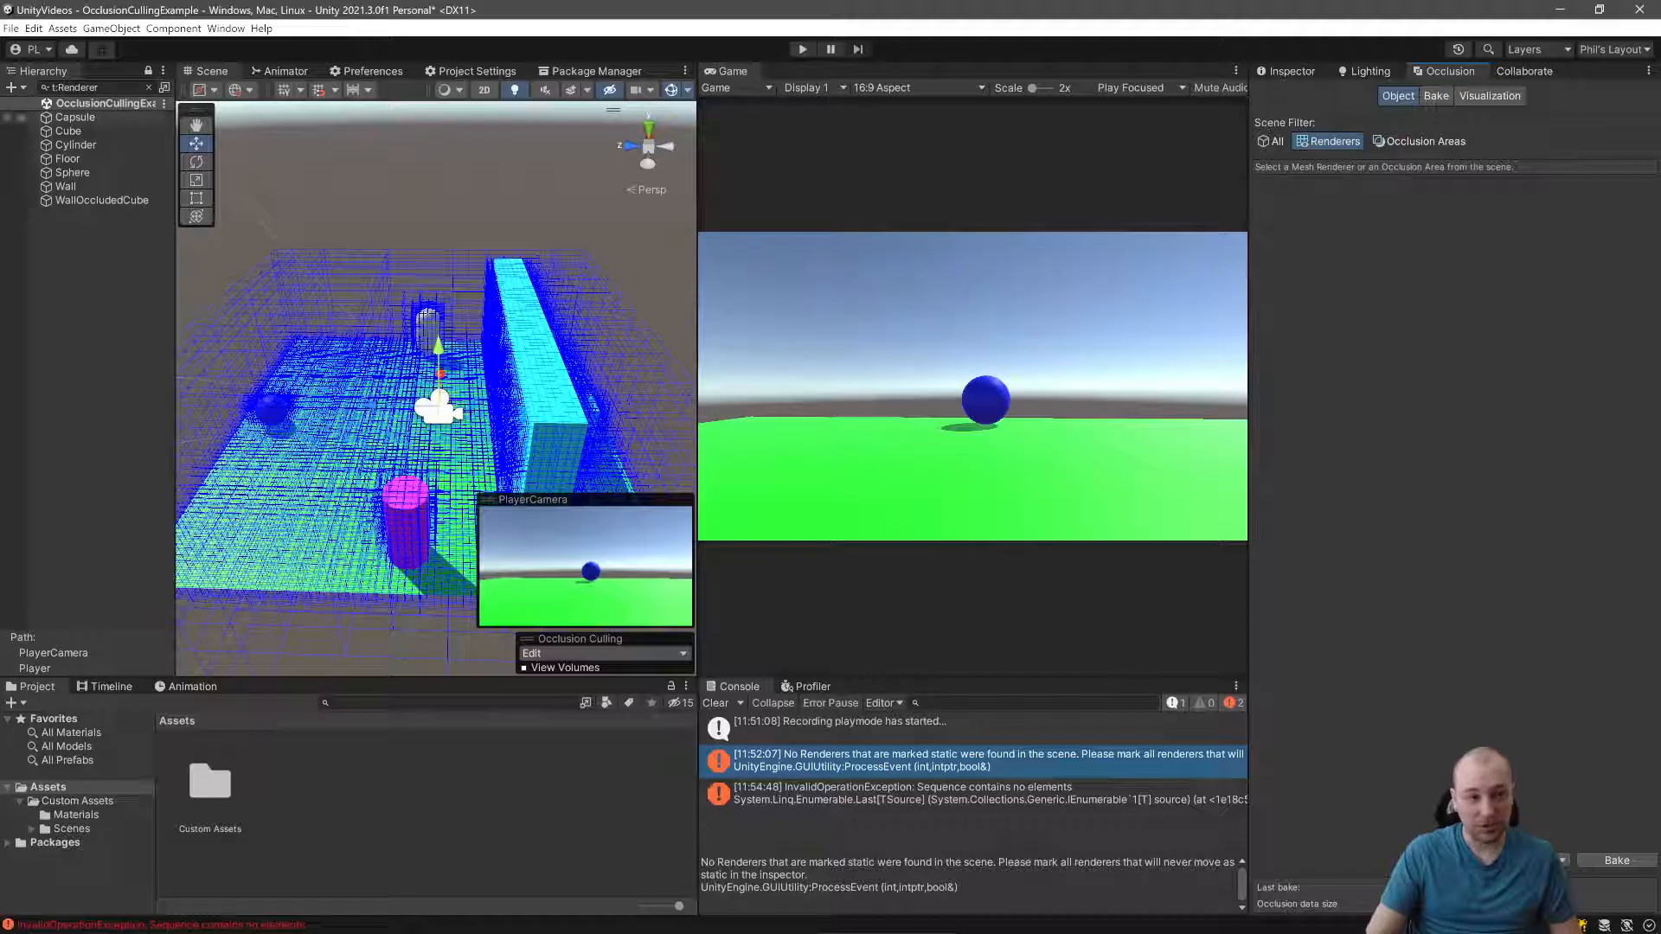
pyautogui.click(1424, 140)
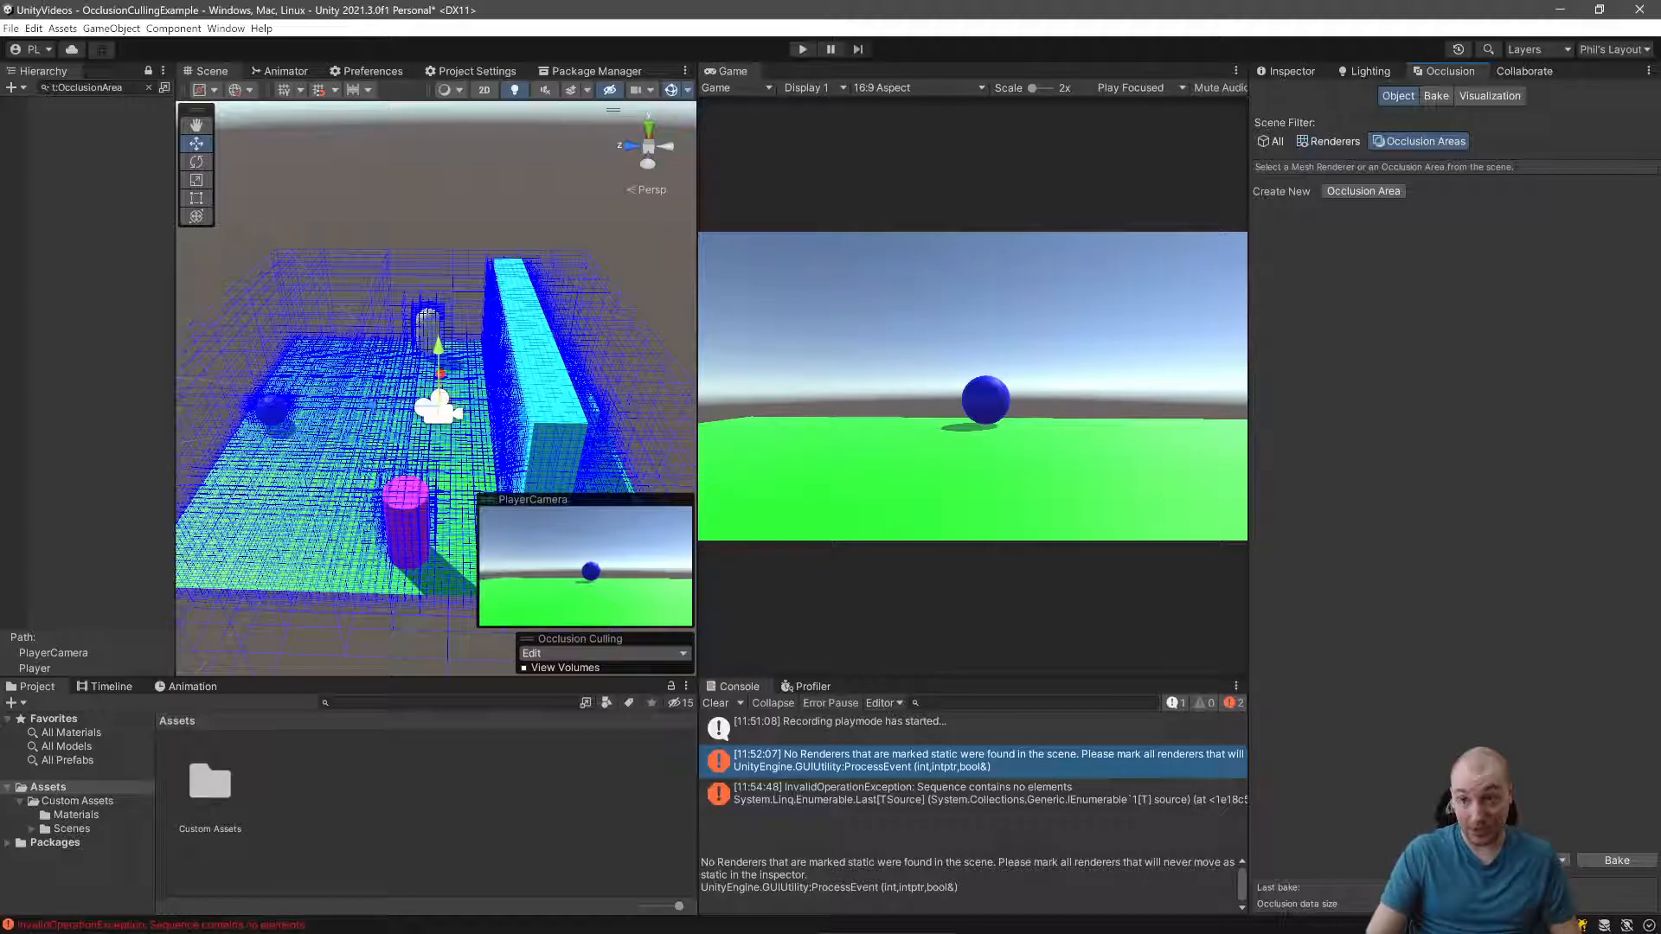
pyautogui.click(1364, 190)
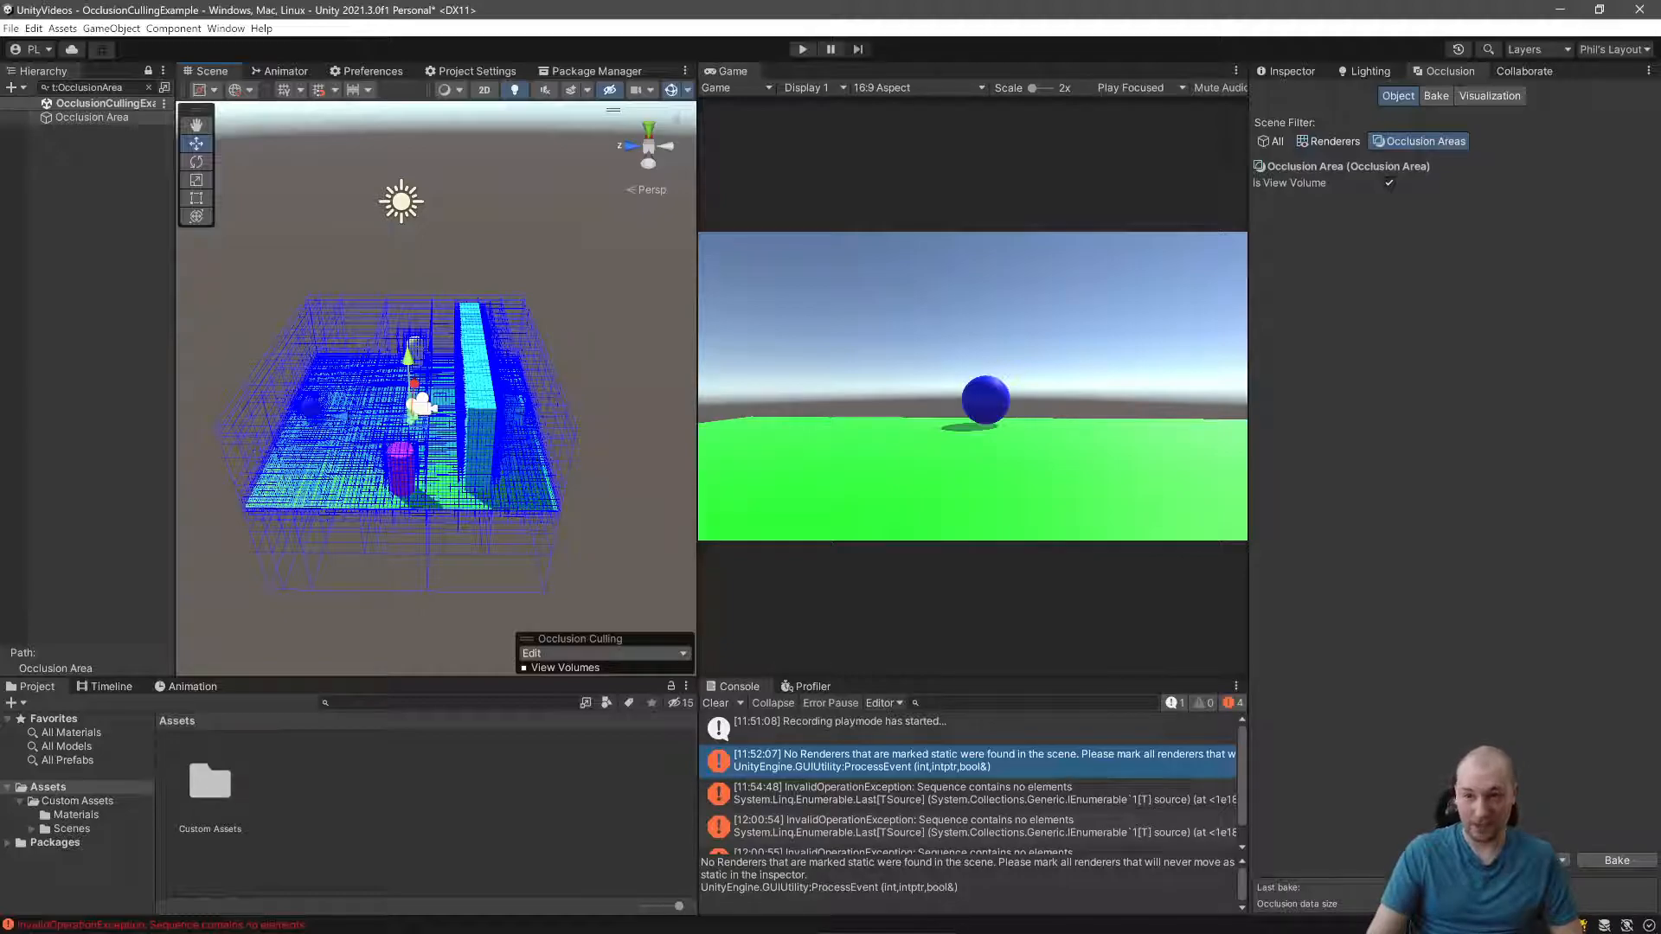
# Step: Filter back to Renderers and inspect the Capsule's renderer settings with Dynamic Occlusion
pyautogui.click(1334, 140)
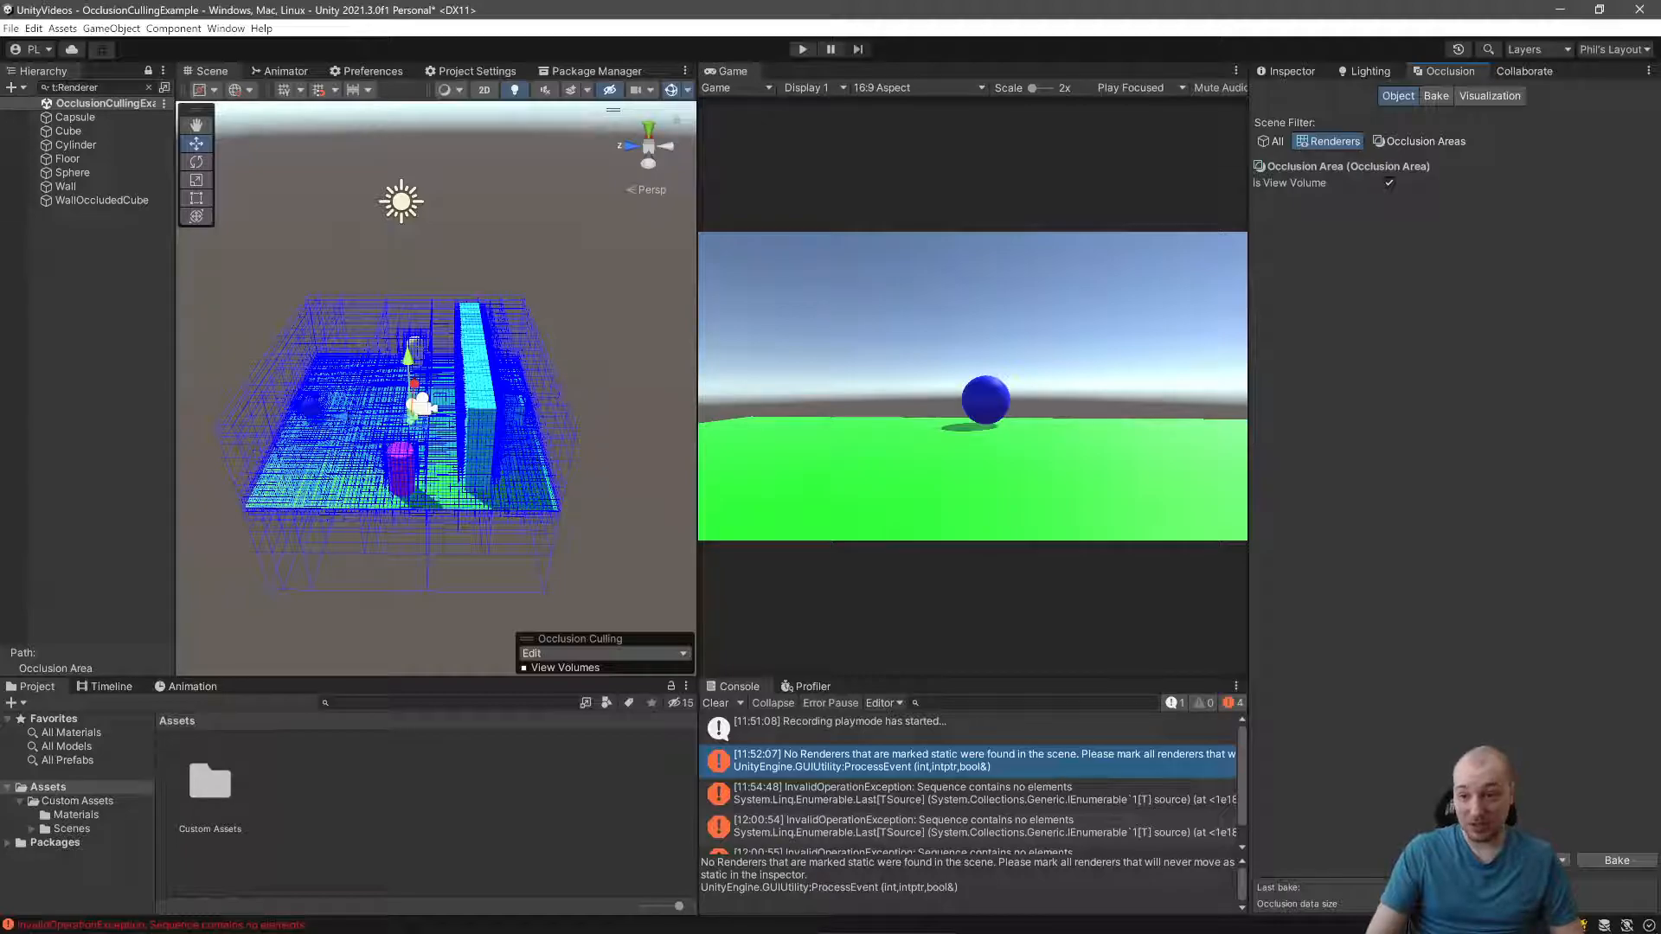
pyautogui.click(74, 116)
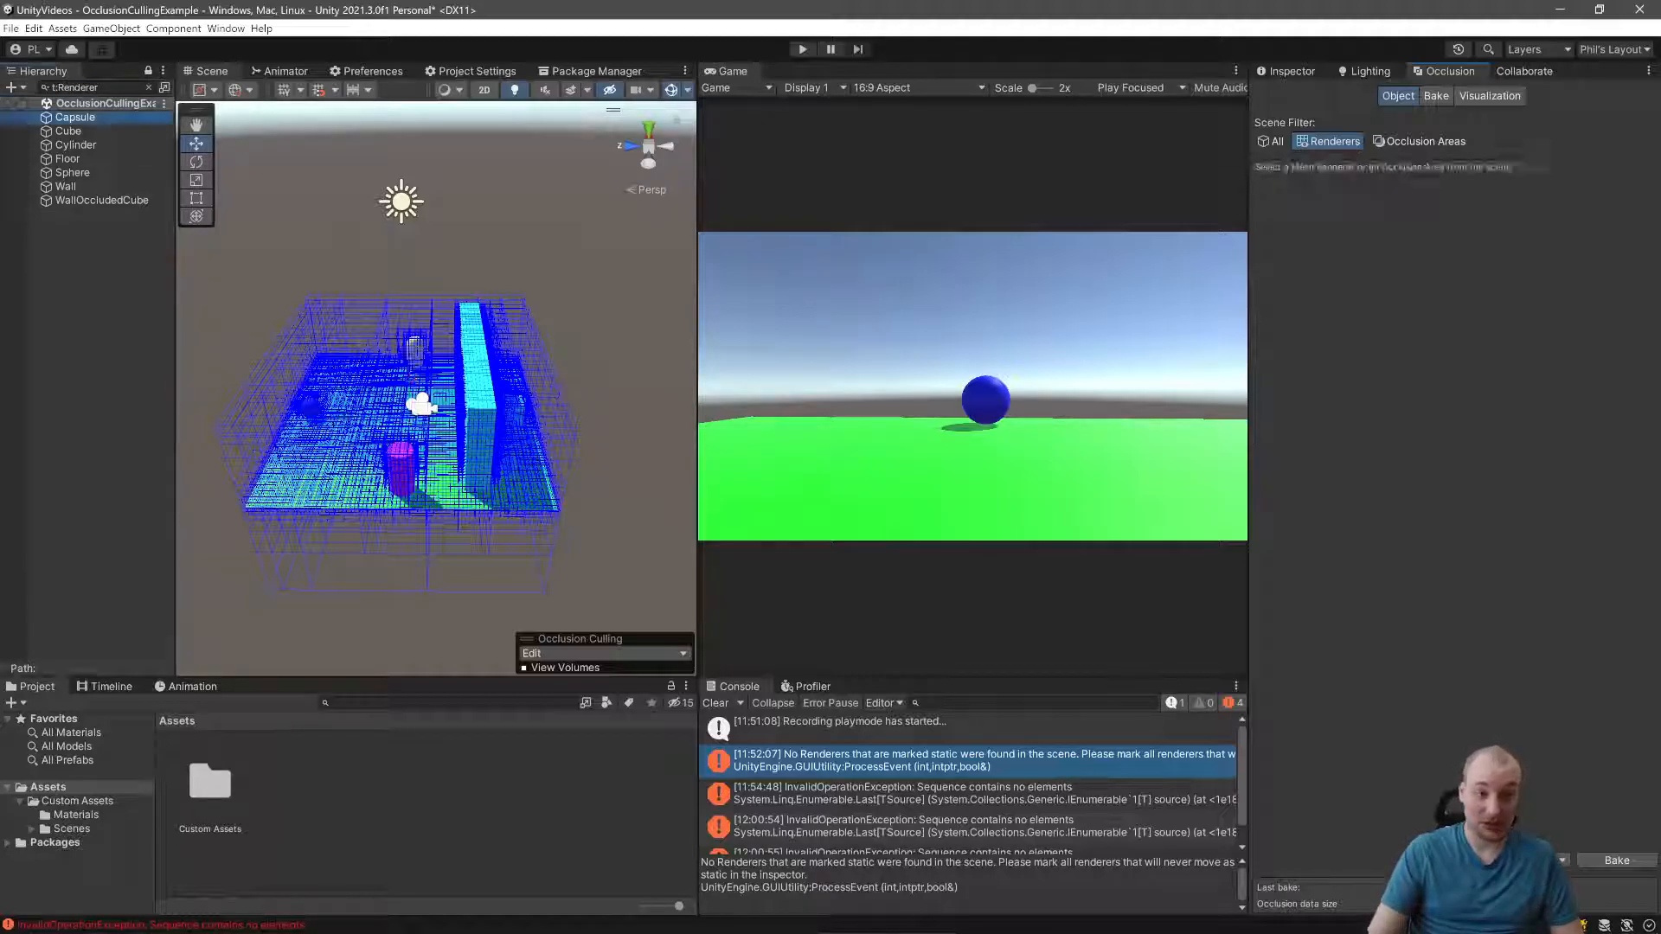
pyautogui.click(75, 116)
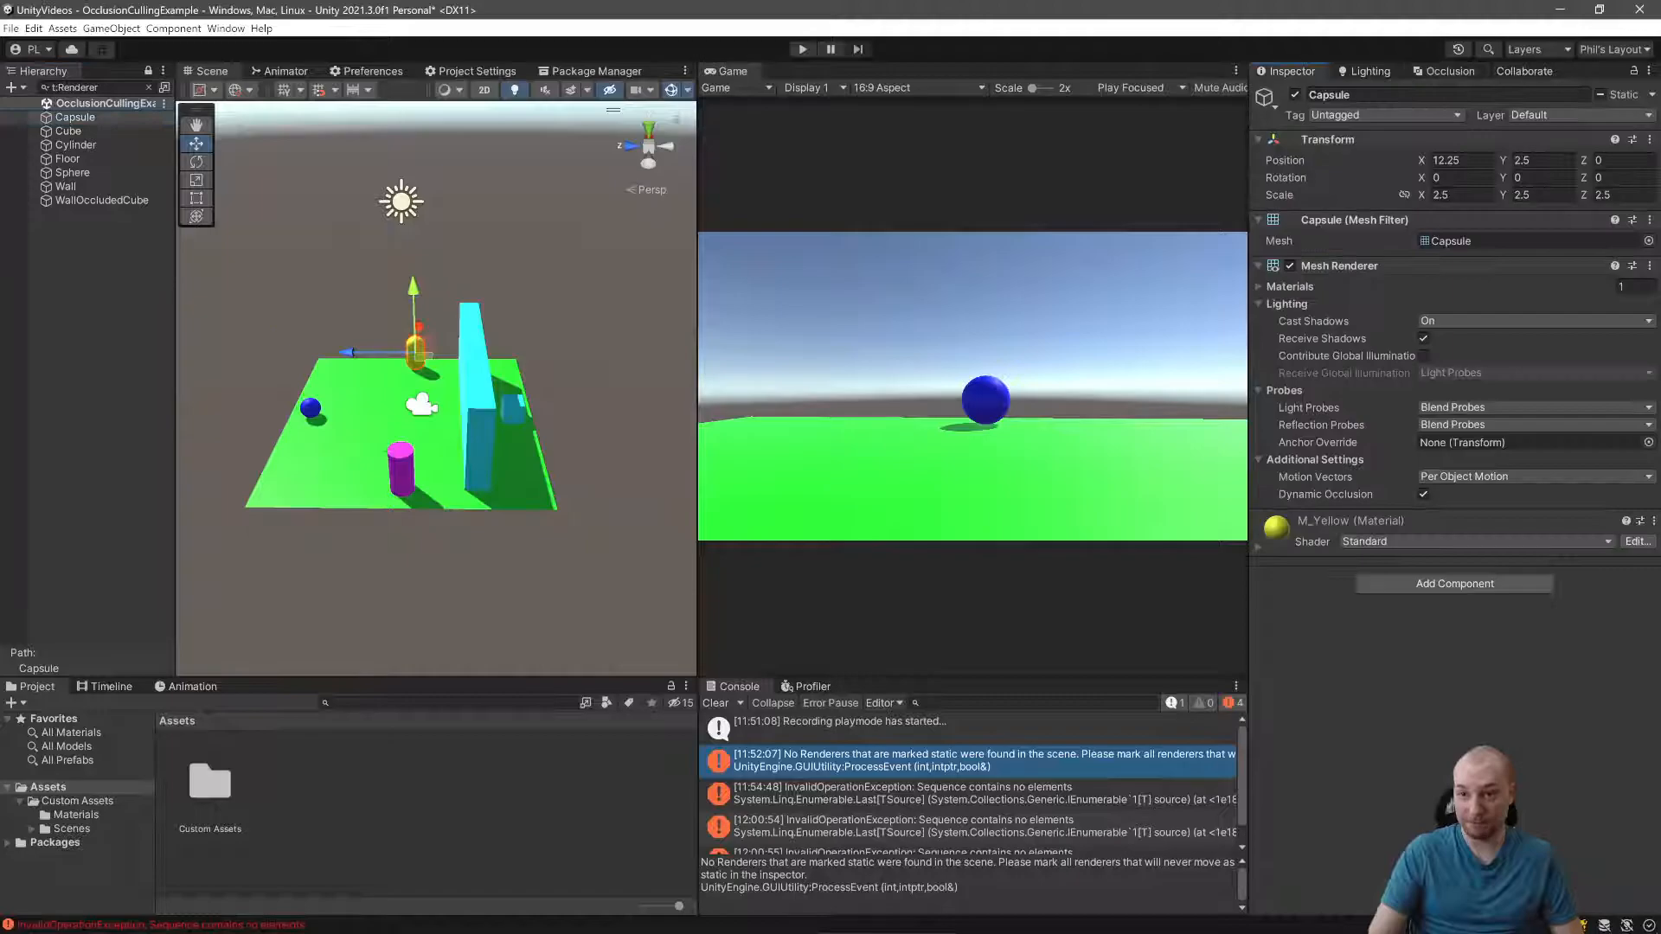